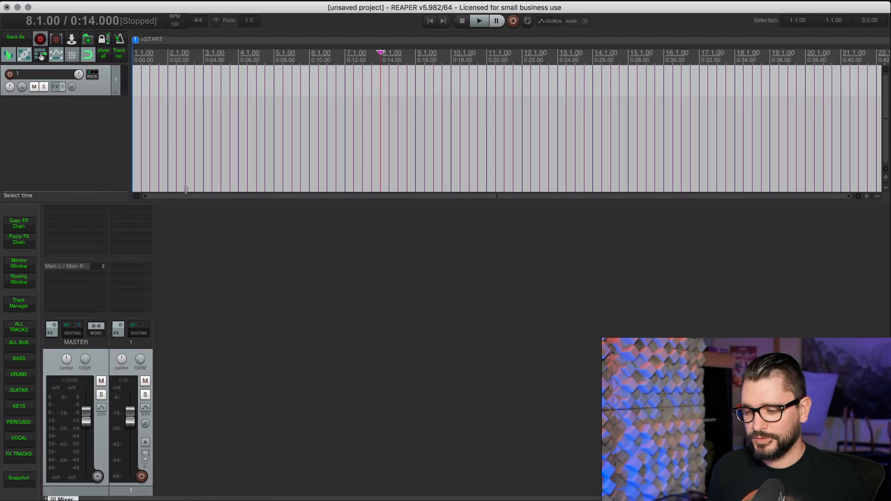
pyautogui.moveTo(19, 358)
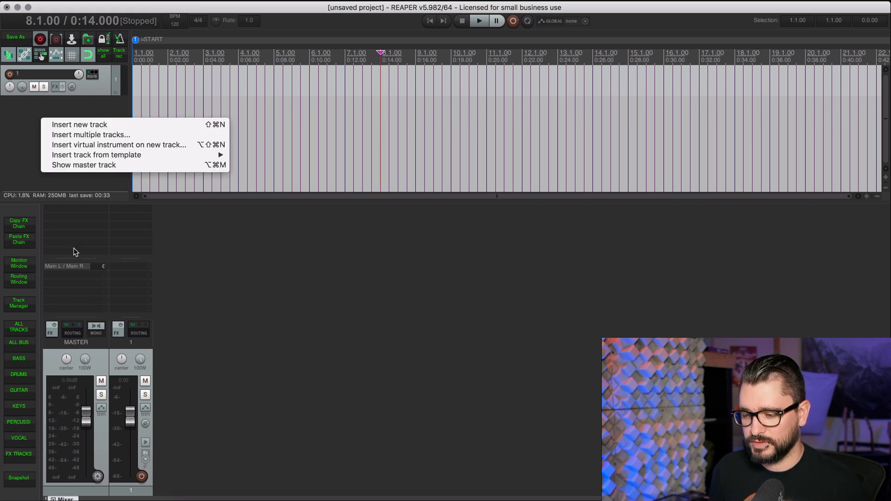
pyautogui.moveTo(97, 154)
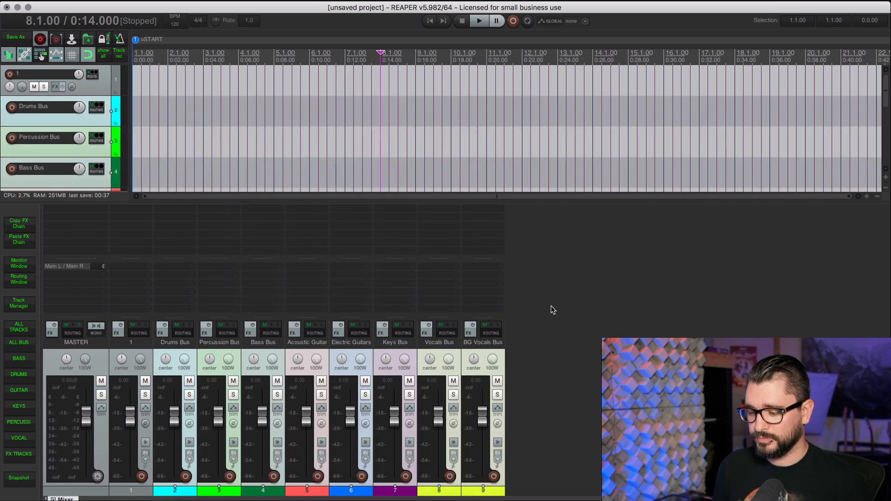
pyautogui.moveTo(551, 333)
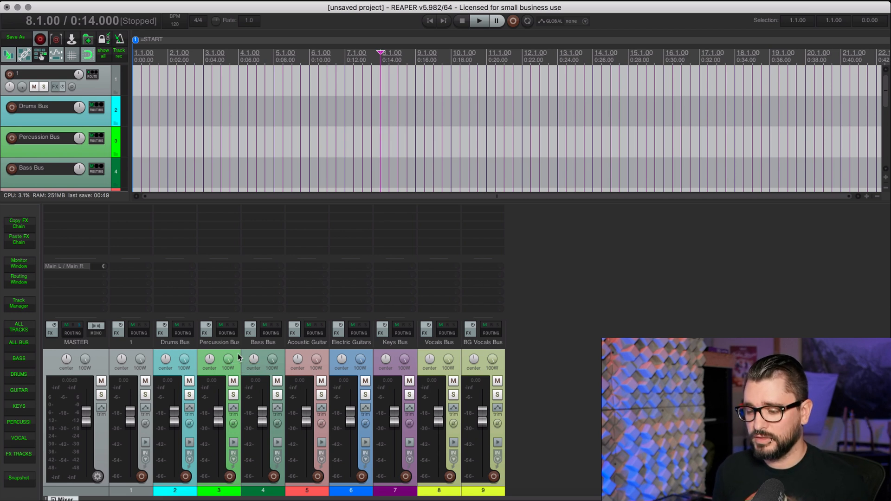
pyautogui.moveTo(182, 355)
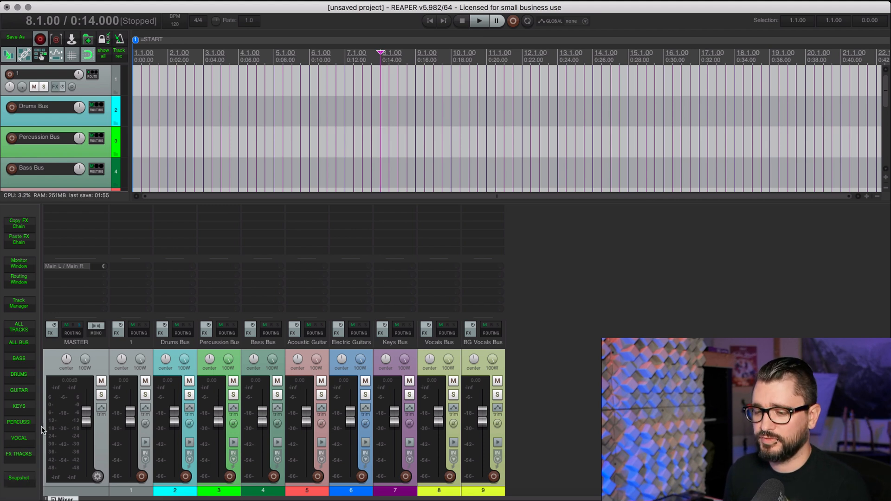
# Step: Open Toolbar 10 from the toolbar context menu and position it in the Toolbar Docker
pyautogui.rightClick(23, 210)
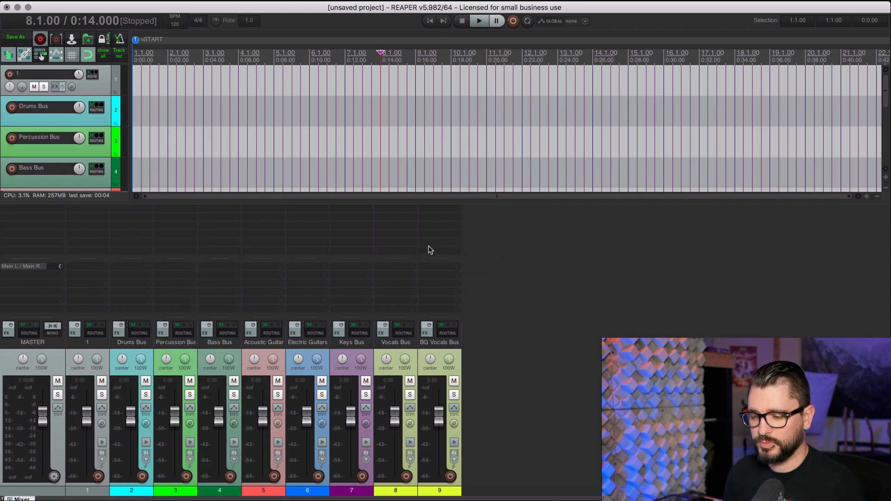
pyautogui.moveTo(471, 229)
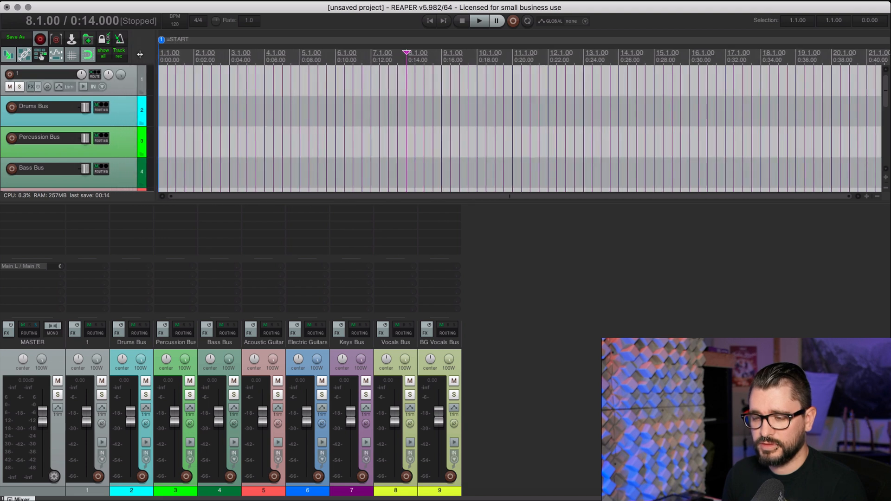
pyautogui.rightClick(140, 54)
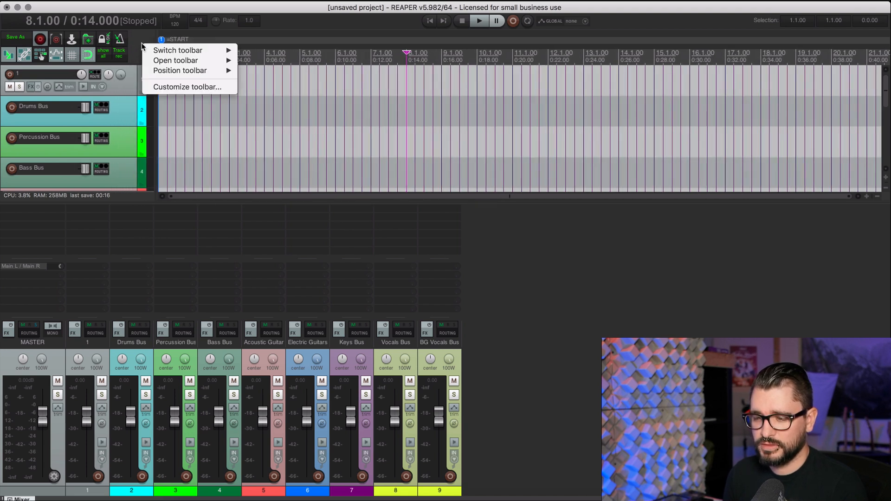
pyautogui.click(176, 61)
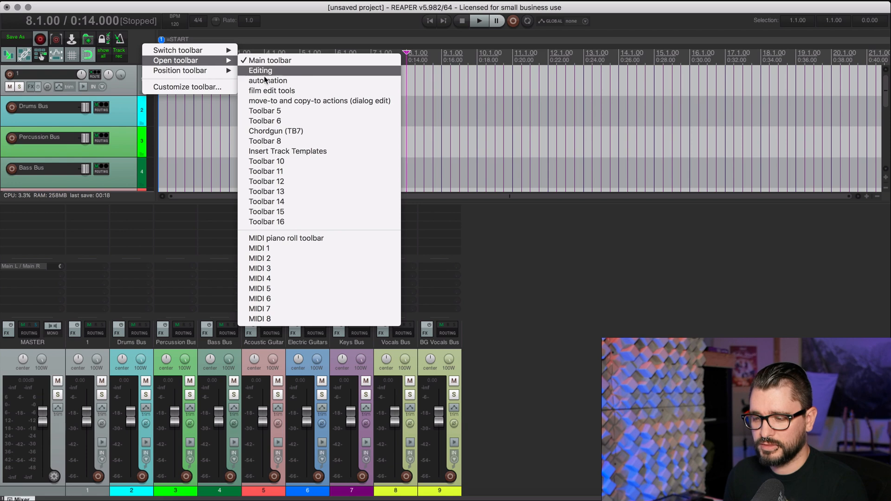
pyautogui.click(260, 71)
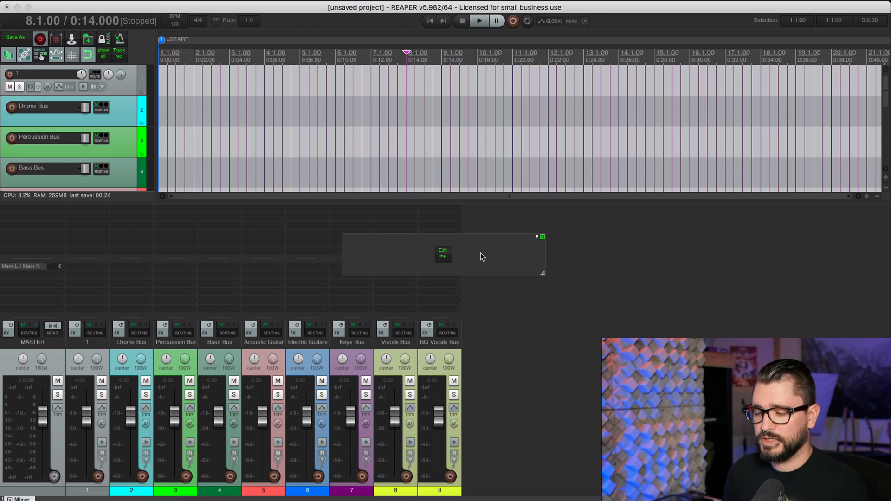
pyautogui.rightClick(480, 255)
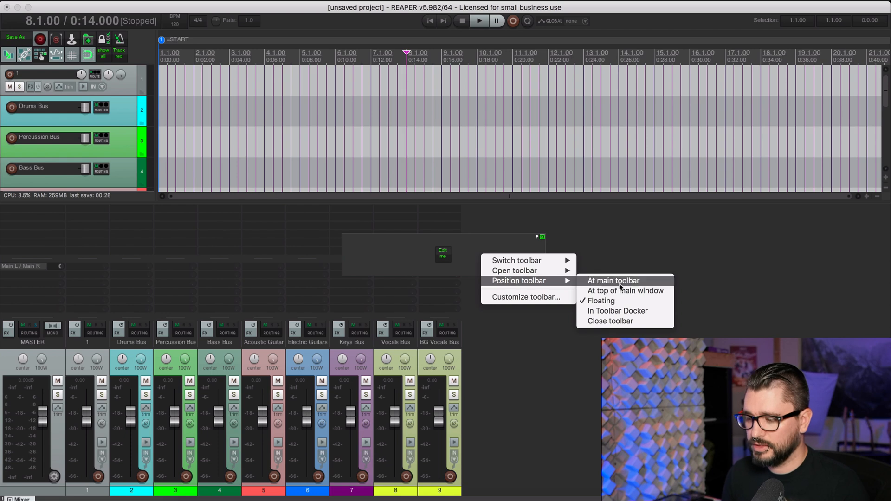
pyautogui.moveTo(618, 311)
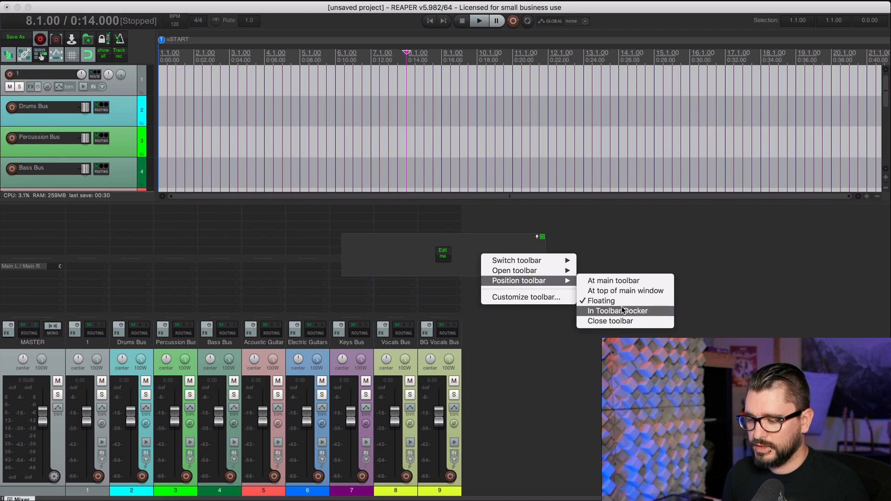
pyautogui.click(617, 311)
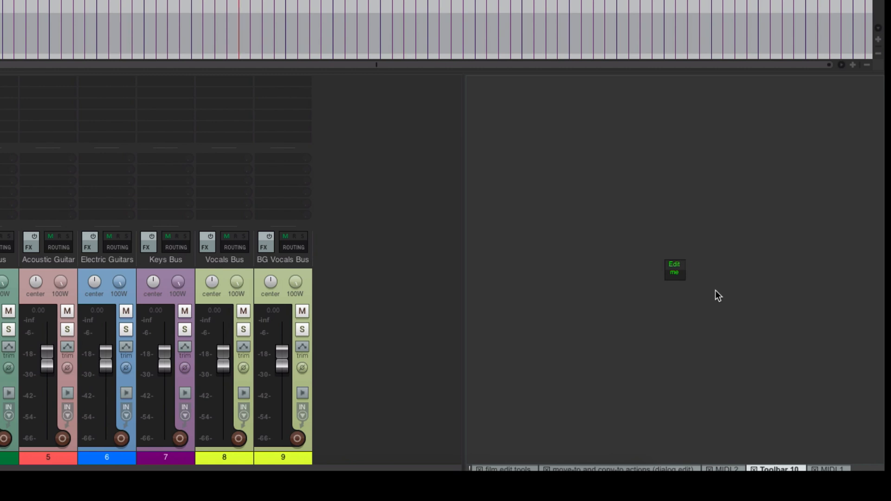
pyautogui.moveTo(774, 468)
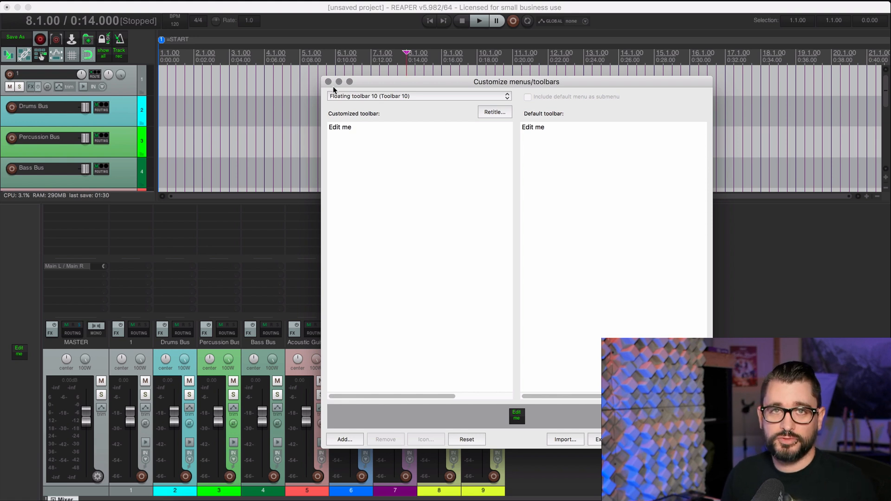
# Step: Close the Customize menus/toolbars window for Toolbar 10
pyautogui.click(328, 82)
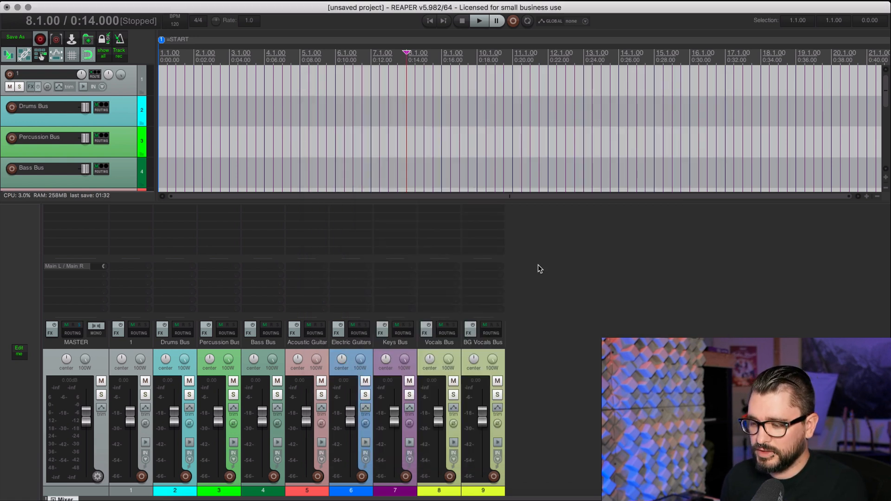
pyautogui.moveTo(533, 264)
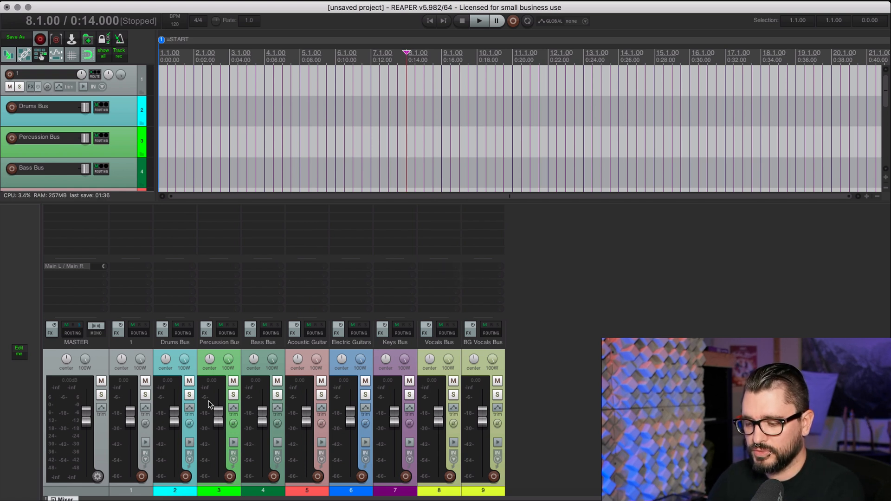
pyautogui.moveTo(562, 253)
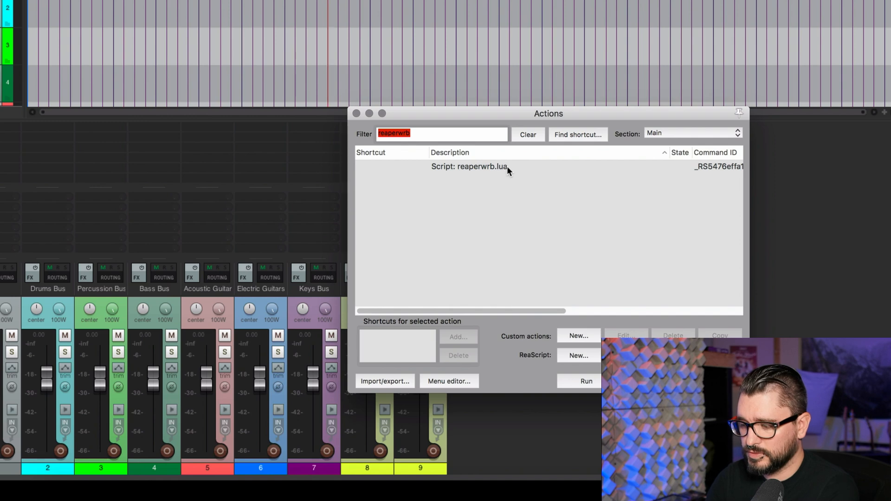
# Step: Filter the Actions list for 'lokasenna' and run Lokasenna_Select tracks by name.lua
pyautogui.write('lokasenna name')
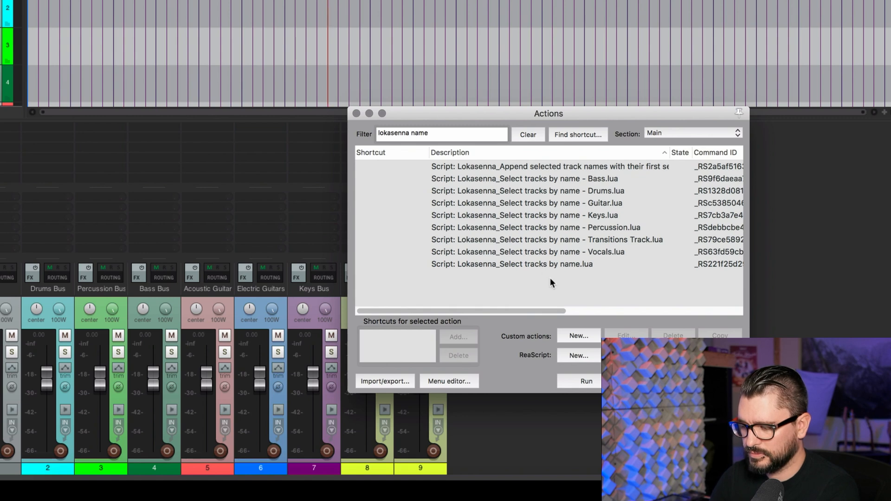
pyautogui.click(511, 264)
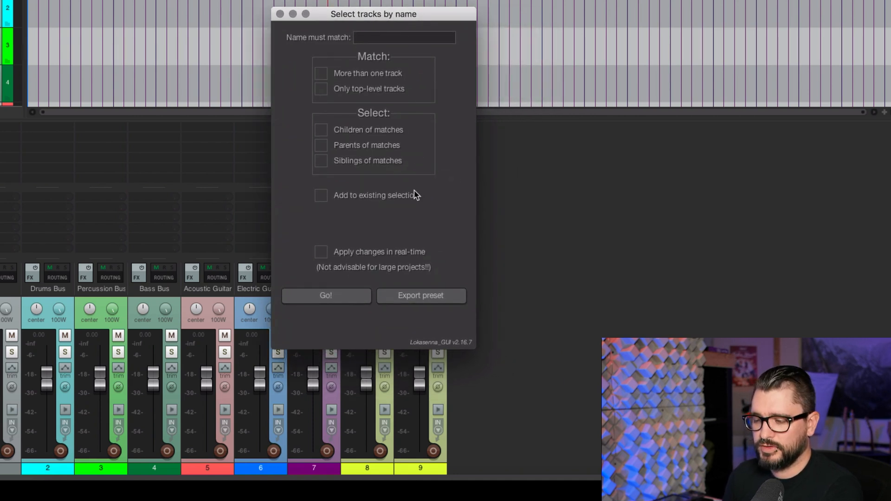
pyautogui.moveTo(401, 68)
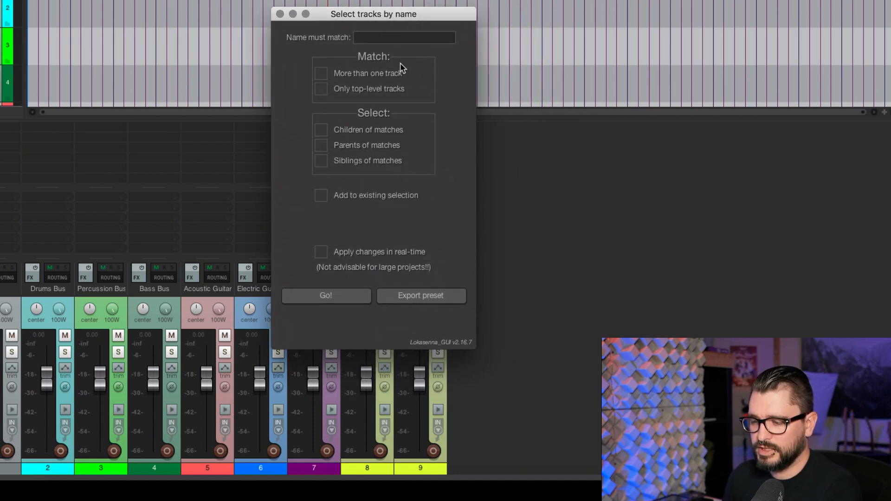
# Step: Match 'Strings' with Only top-level tracks and Children of matches ticked
pyautogui.click(404, 37)
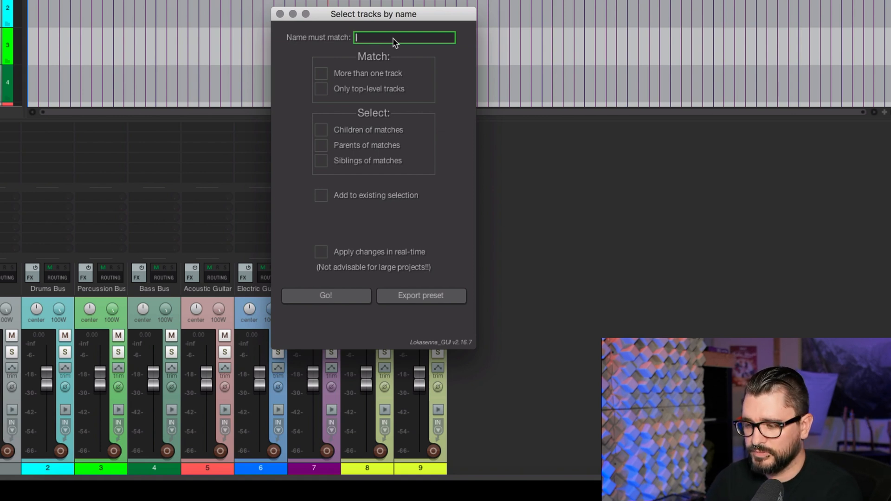
pyautogui.write('Strings')
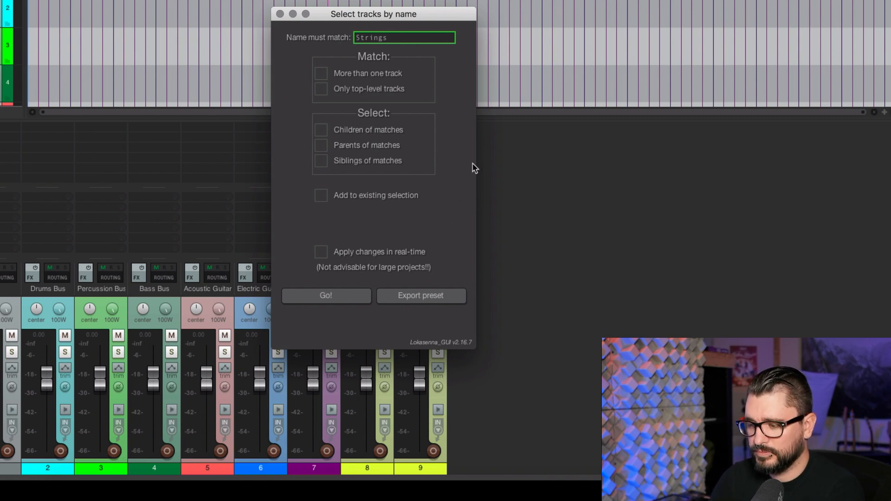
pyautogui.moveTo(323, 129)
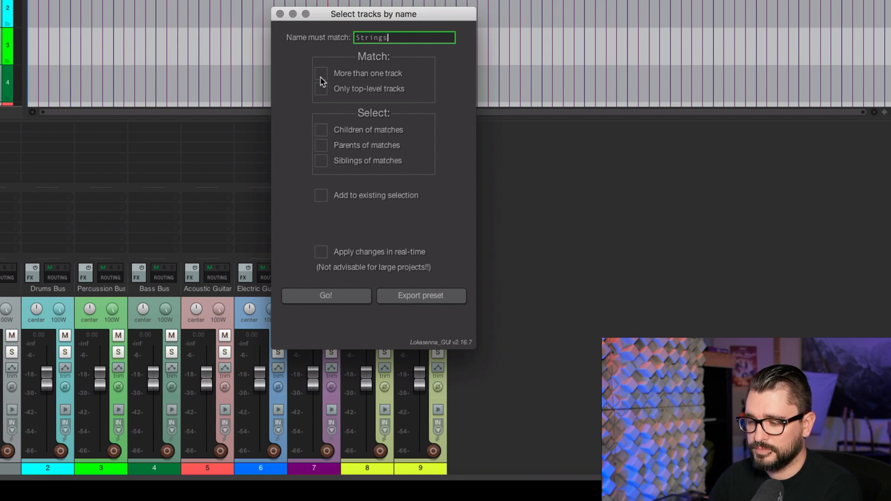
pyautogui.click(320, 89)
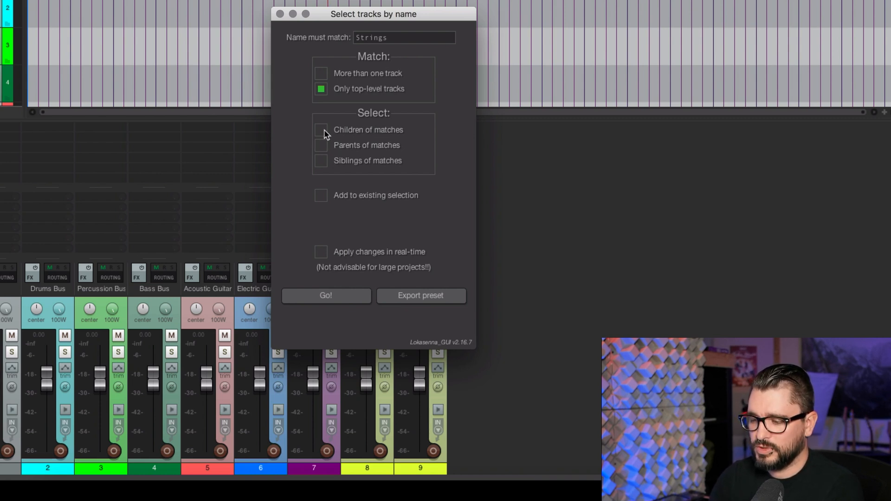
pyautogui.click(320, 130)
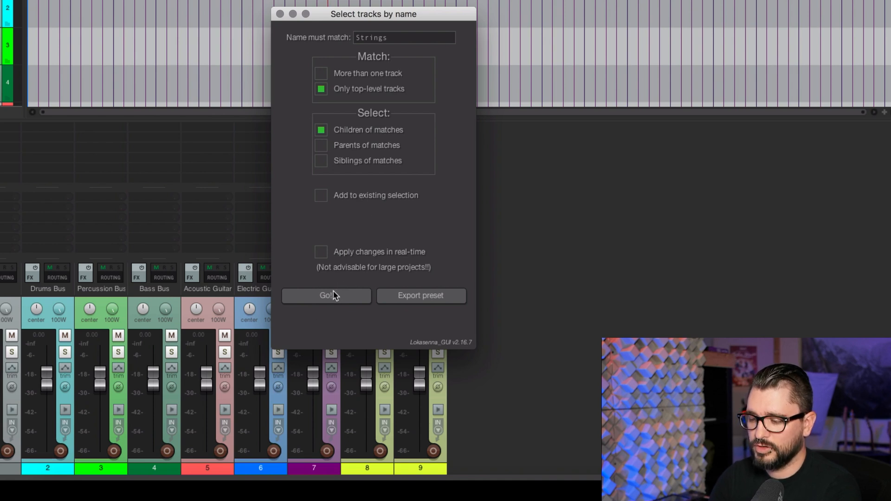
# Step: Export these settings as a preset named 'Strings' and close the script window
pyautogui.click(420, 296)
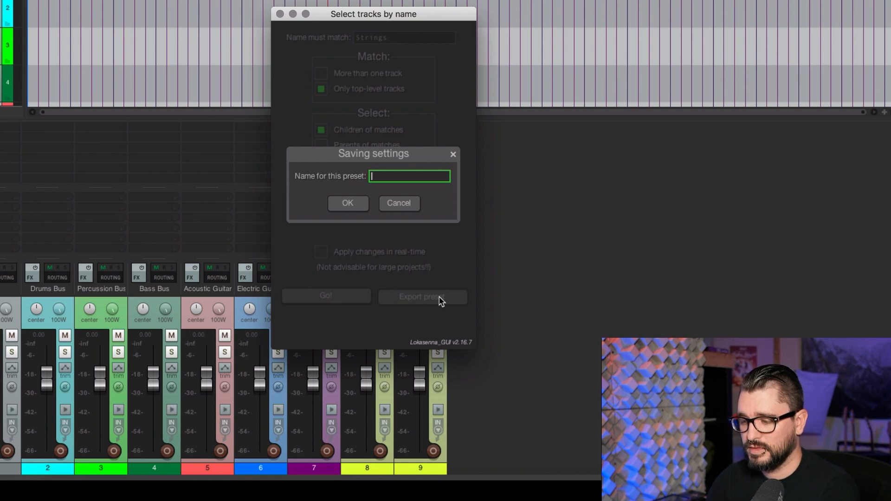
pyautogui.write('Strings')
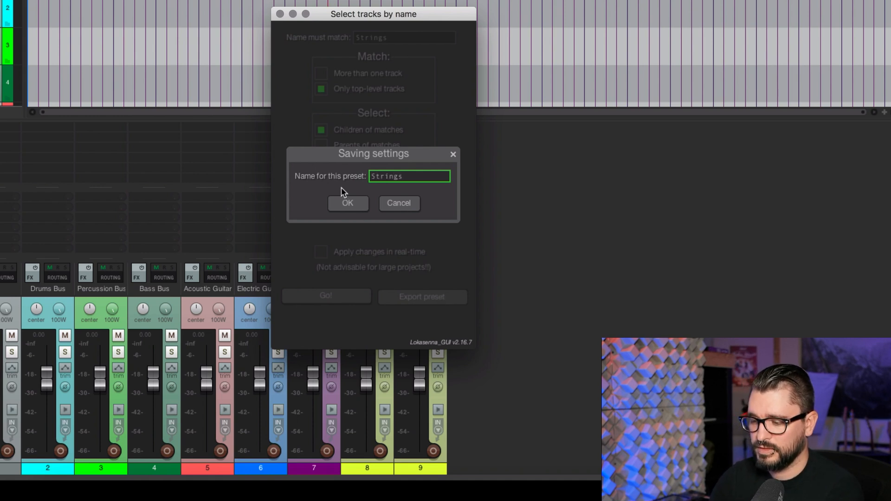
pyautogui.click(347, 203)
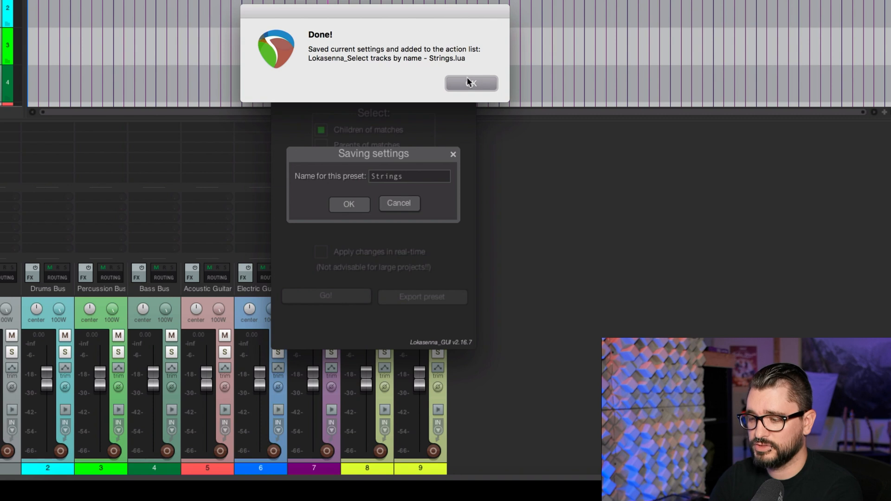
pyautogui.moveTo(497, 129)
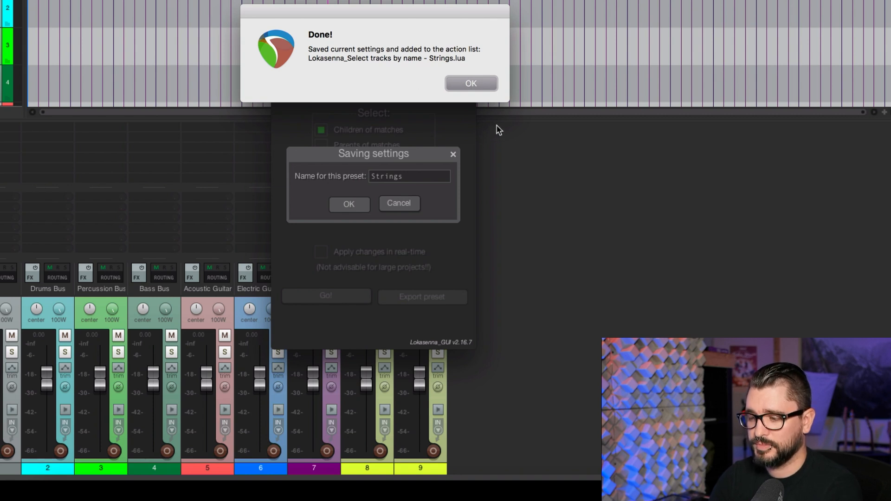
pyautogui.click(471, 83)
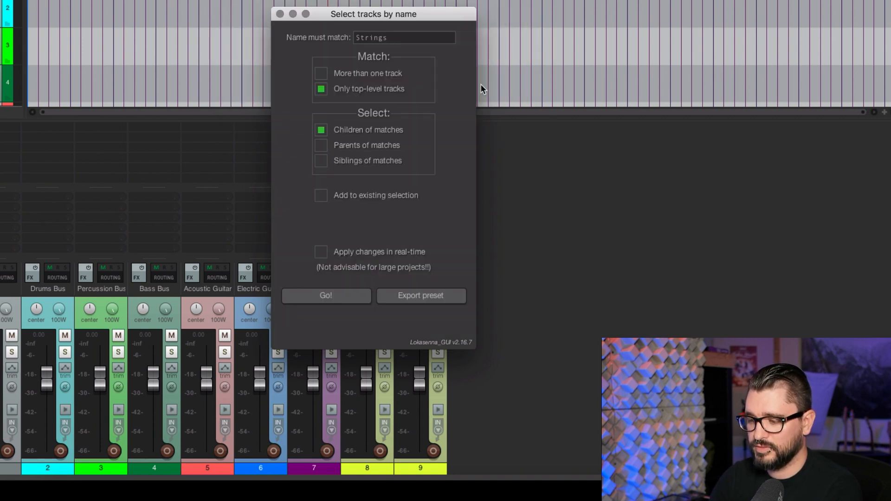
pyautogui.click(325, 296)
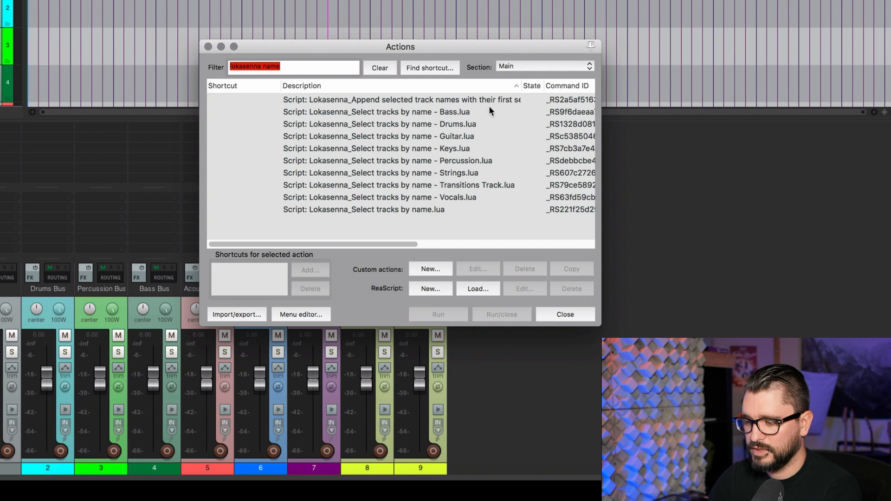
# Step: Browse the Strings, Transitions, Vocals and Percussion select-by-name actions, ending on Percussion
pyautogui.click(387, 161)
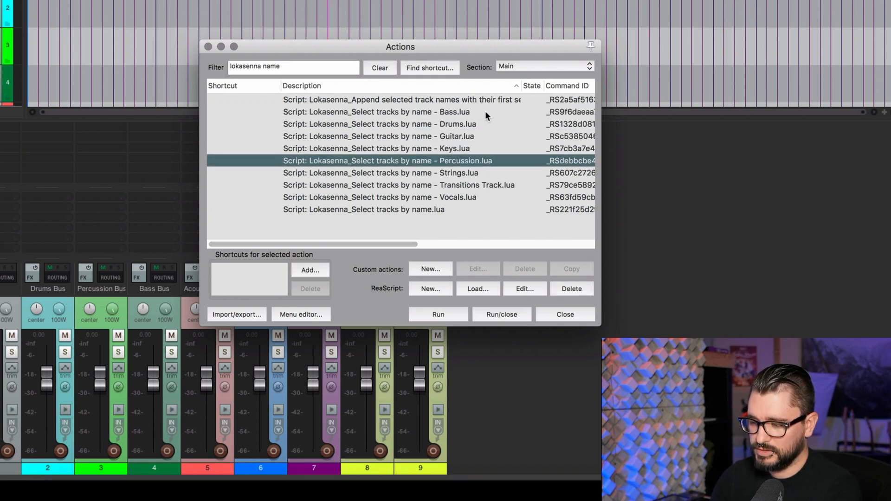
pyautogui.click(398, 184)
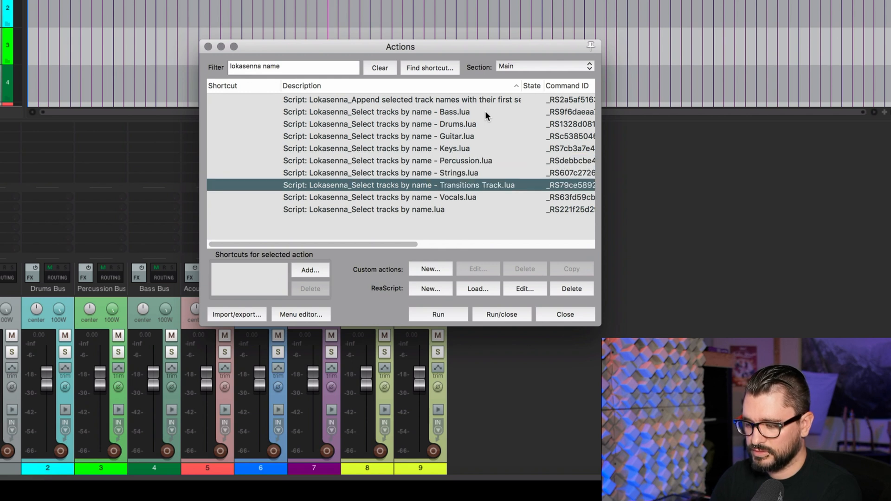
pyautogui.click(379, 197)
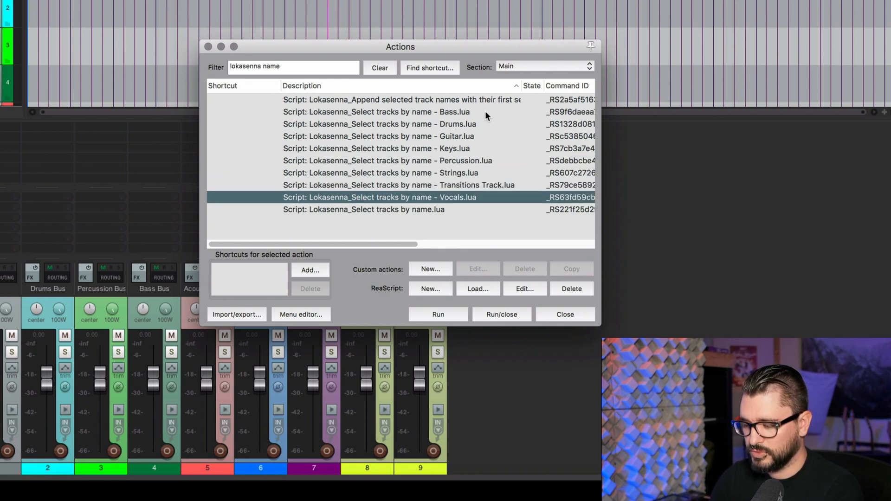
pyautogui.moveTo(501, 155)
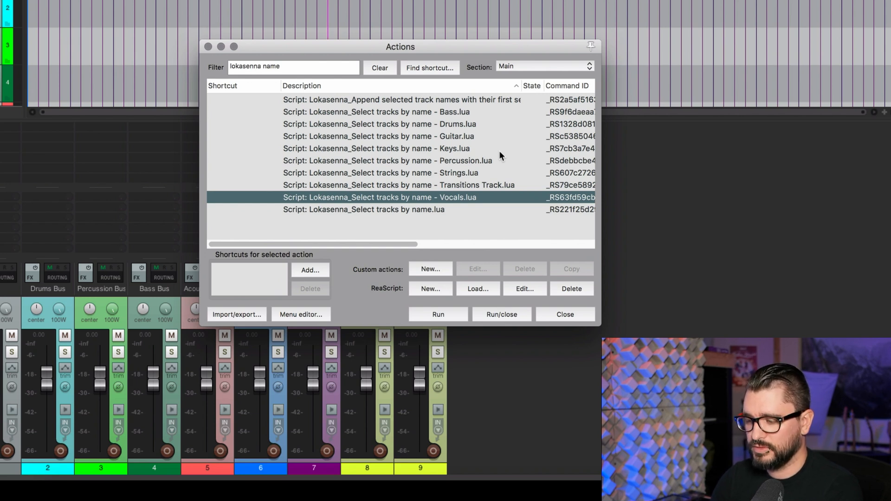
pyautogui.click(388, 124)
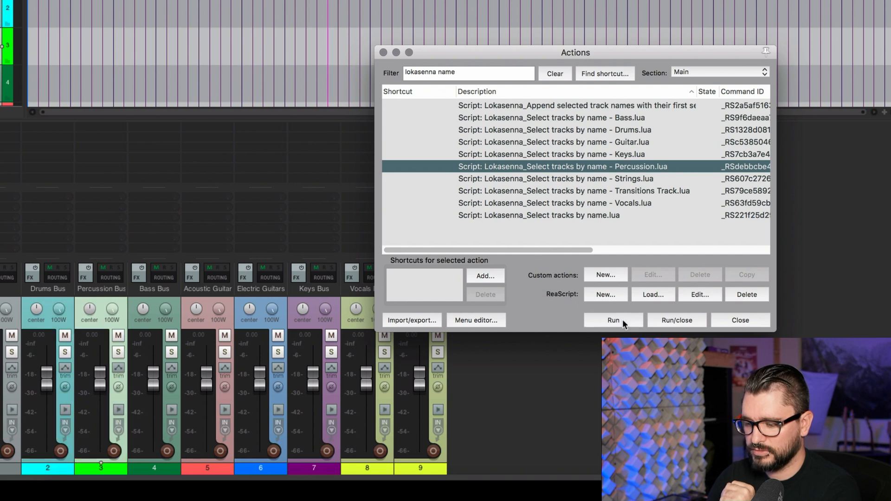
pyautogui.moveTo(184, 468)
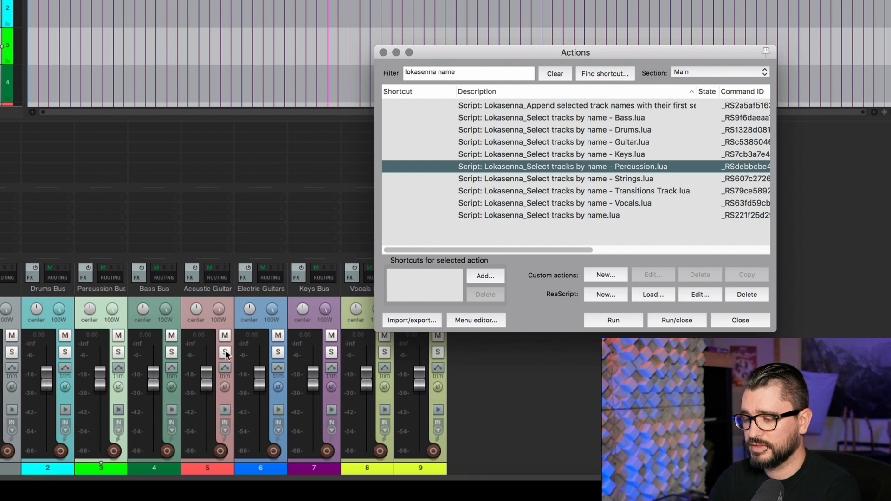
pyautogui.moveTo(271, 292)
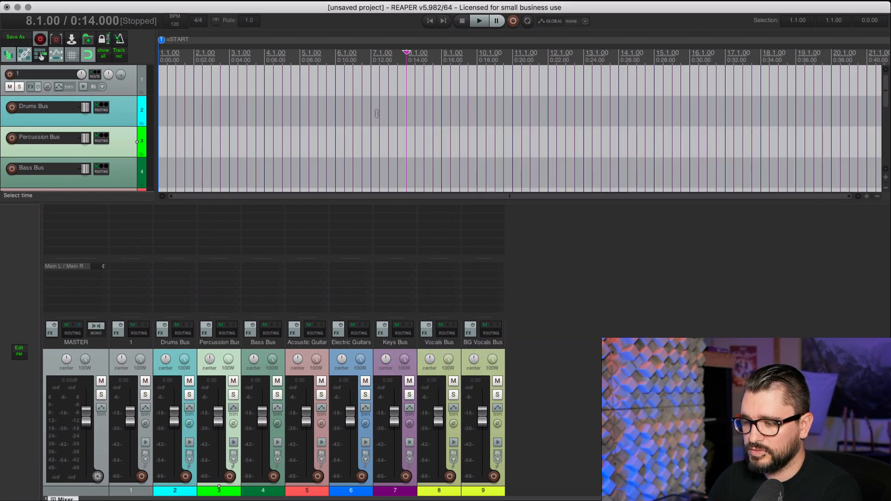
# Step: Open the SWS Cycle Action editor and review Toggle Drums Track's show-tracks step
pyautogui.click(341, 3)
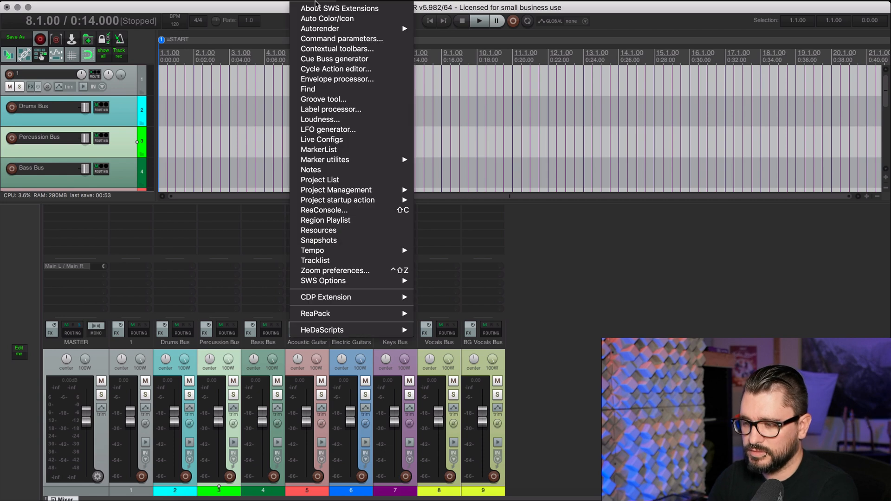
pyautogui.moveTo(335, 68)
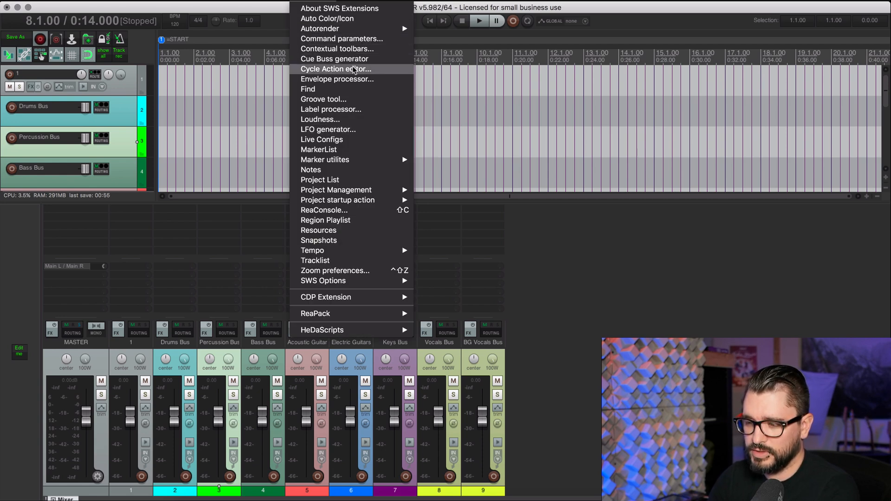
pyautogui.click(336, 69)
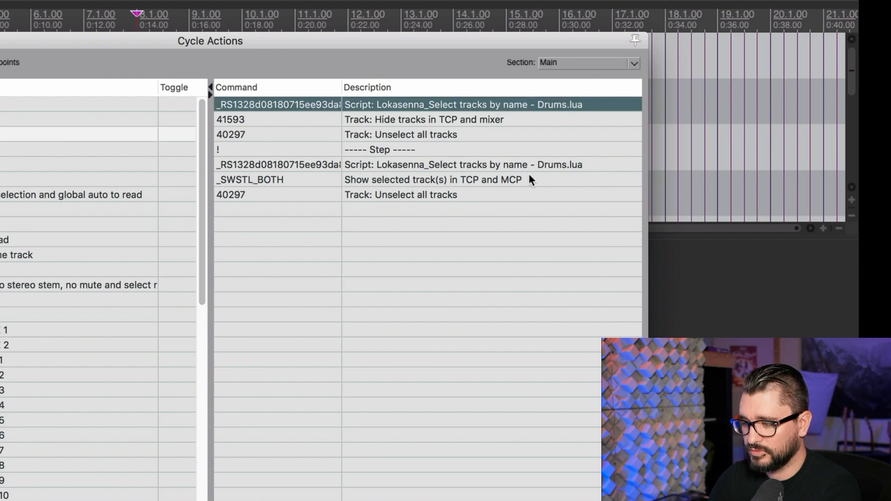
pyautogui.moveTo(567, 116)
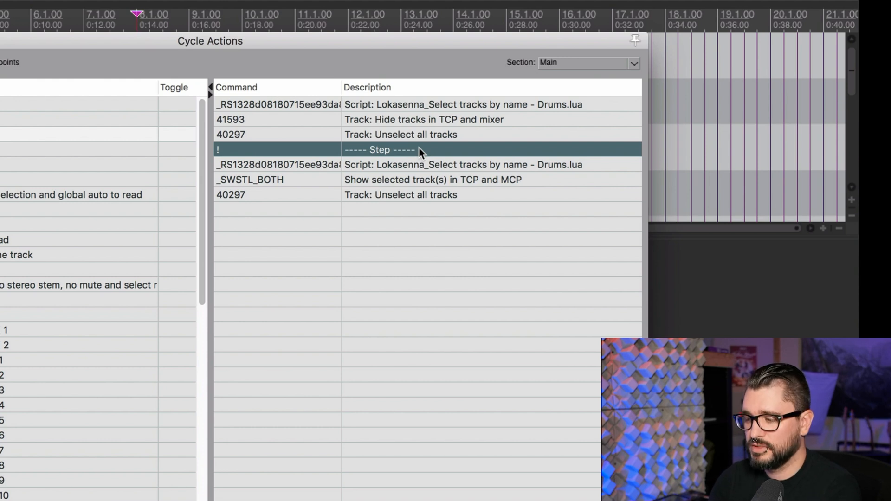
pyautogui.moveTo(437, 180)
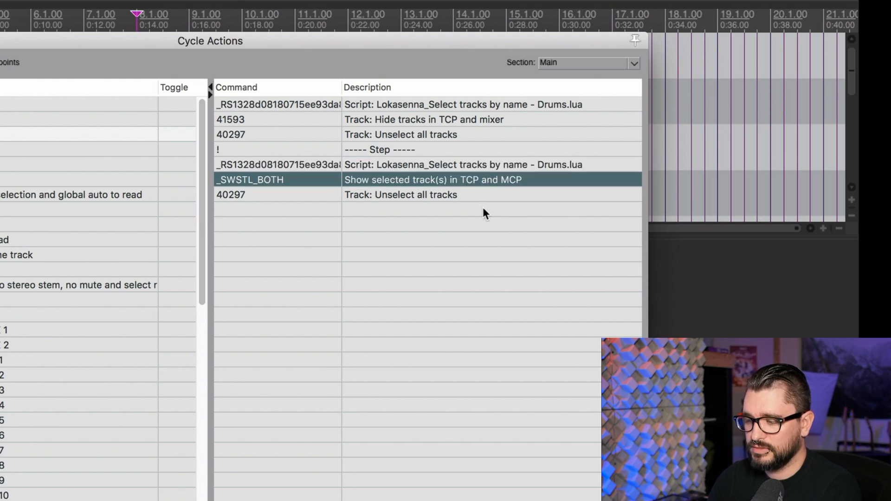
pyautogui.click(401, 195)
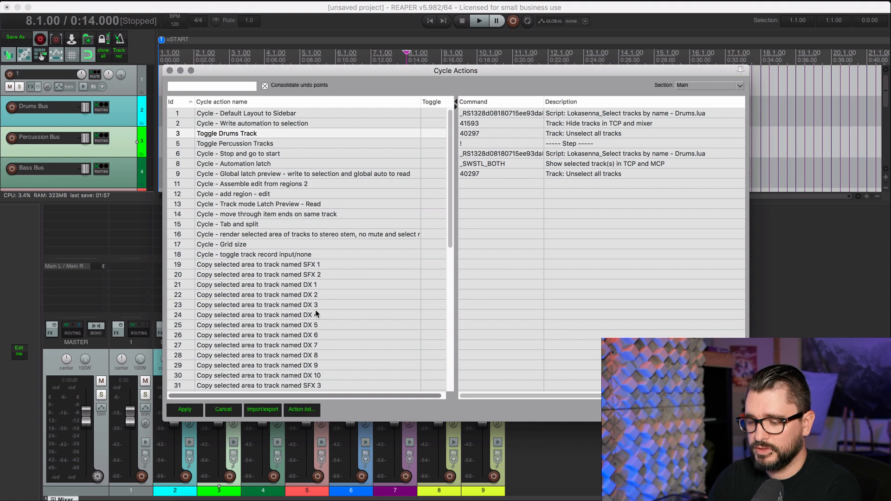
# Step: Add a Toggle Vocals Track cycle action with the Vocals select-by-name script as a command
pyautogui.rightClick(258, 315)
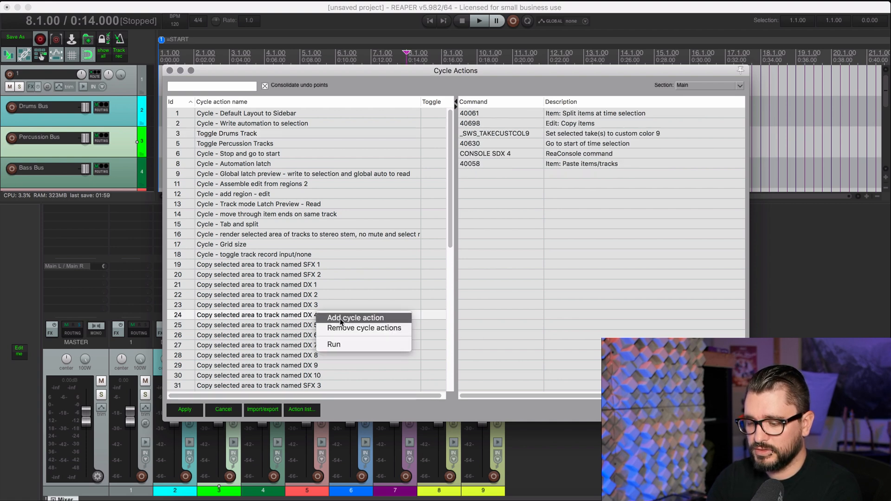
pyautogui.click(354, 317)
pyautogui.write('Toggle Vocals Track')
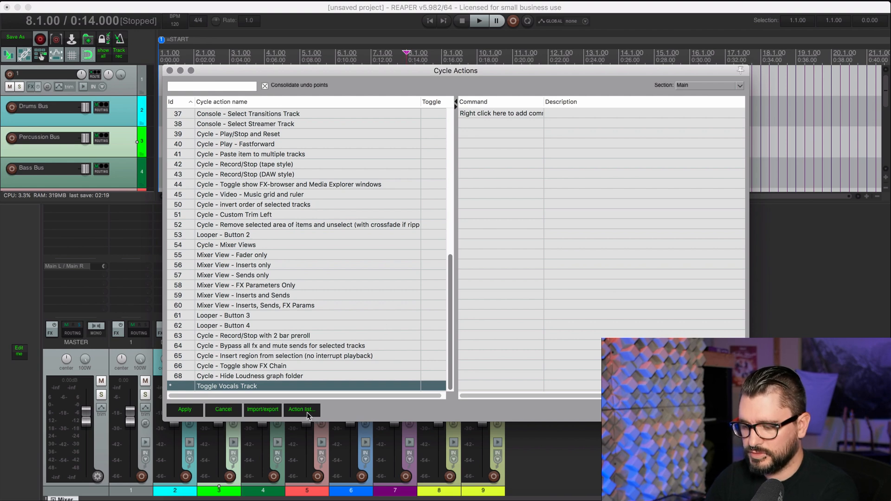
pyautogui.click(302, 410)
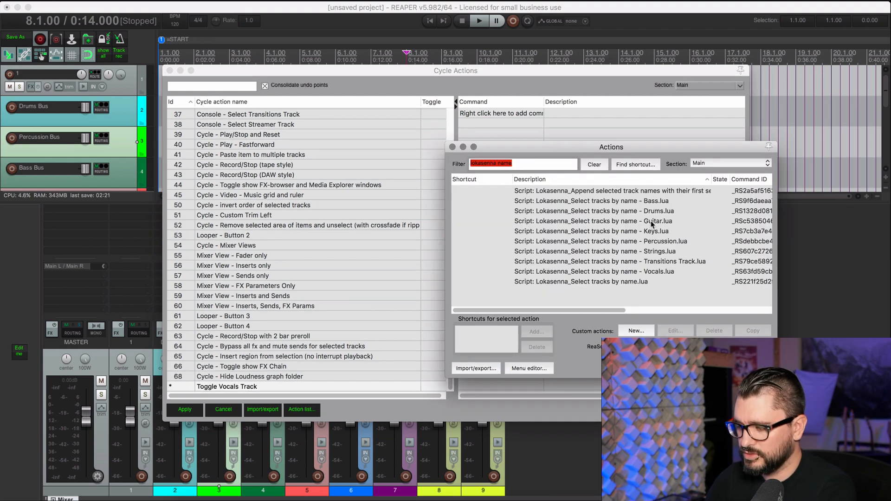
pyautogui.click(595, 271)
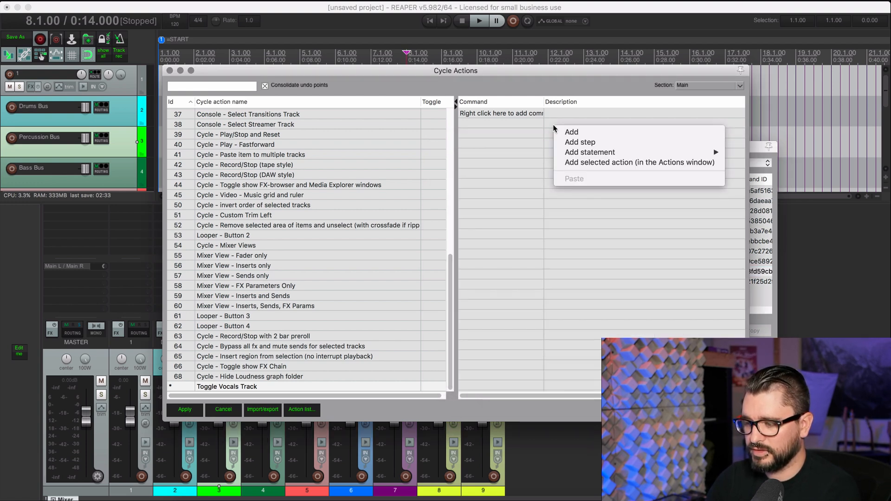
pyautogui.moveTo(640, 163)
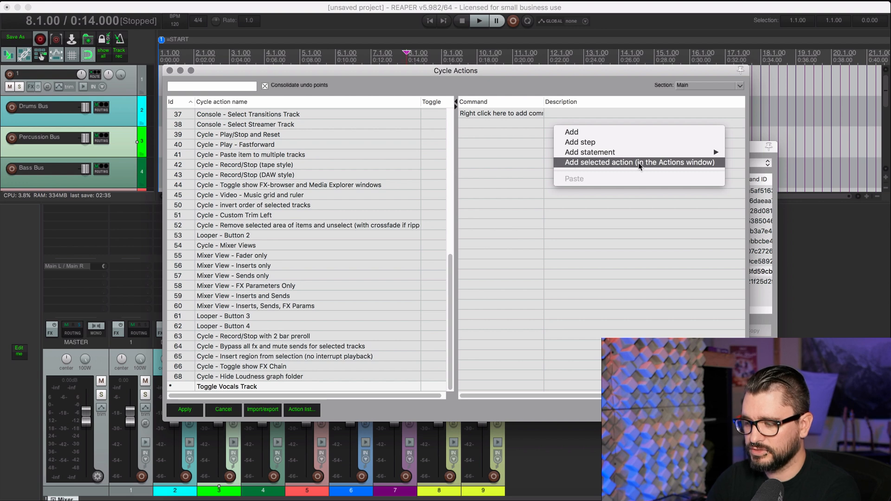
pyautogui.click(638, 162)
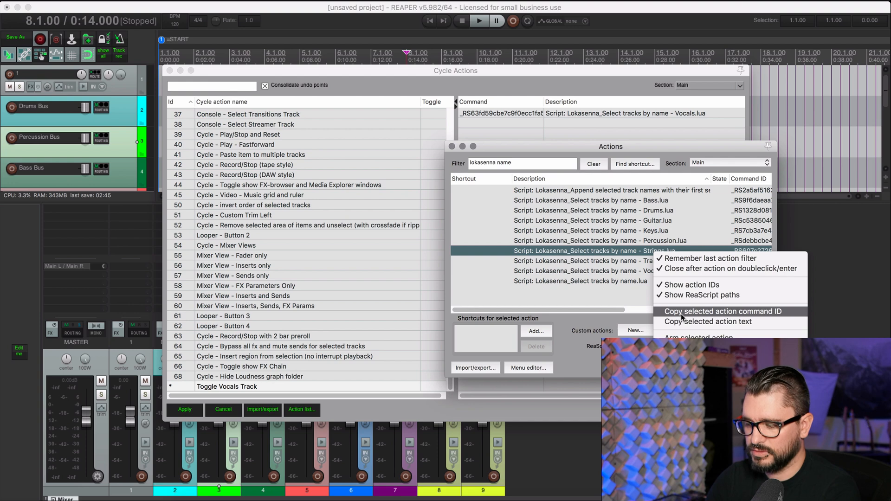
# Step: Copy the Strings script's command ID and bring up options for the Strings command
pyautogui.click(724, 311)
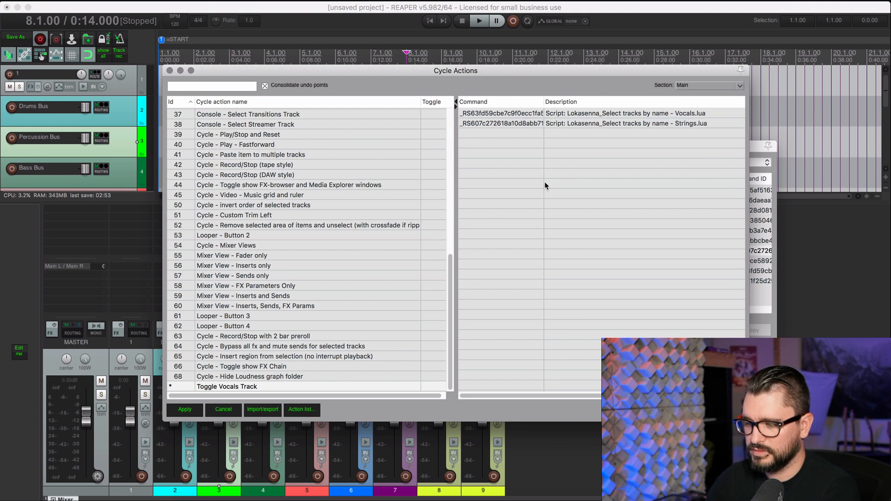
pyautogui.click(625, 124)
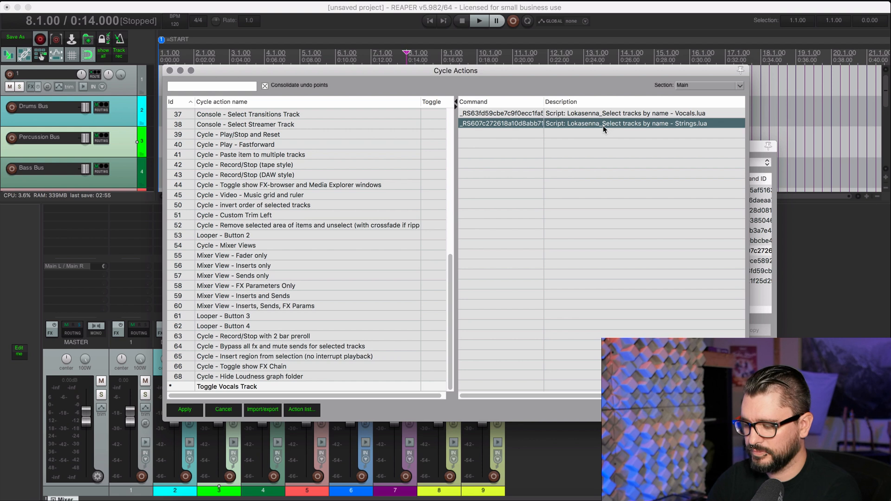
pyautogui.rightClick(626, 124)
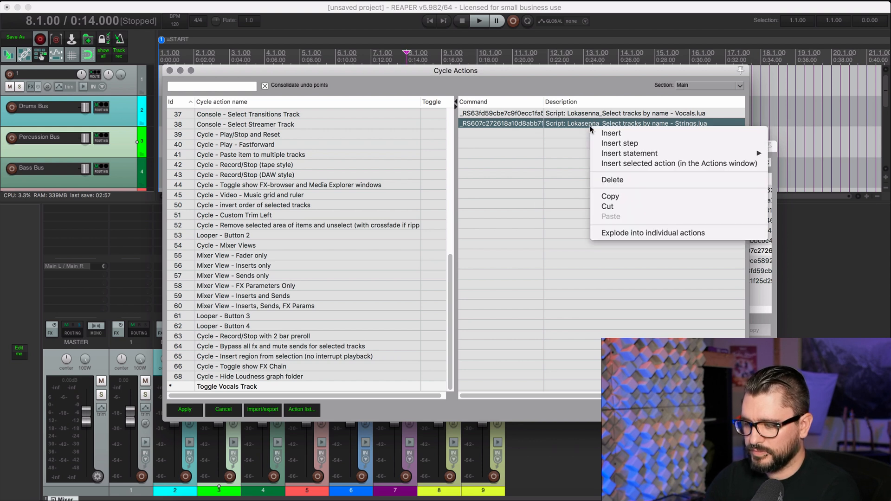
pyautogui.moveTo(637, 228)
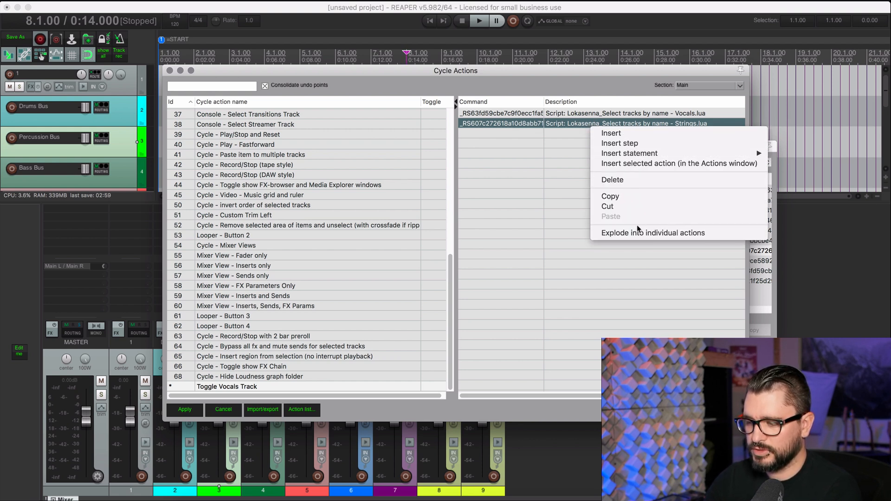
pyautogui.moveTo(629, 152)
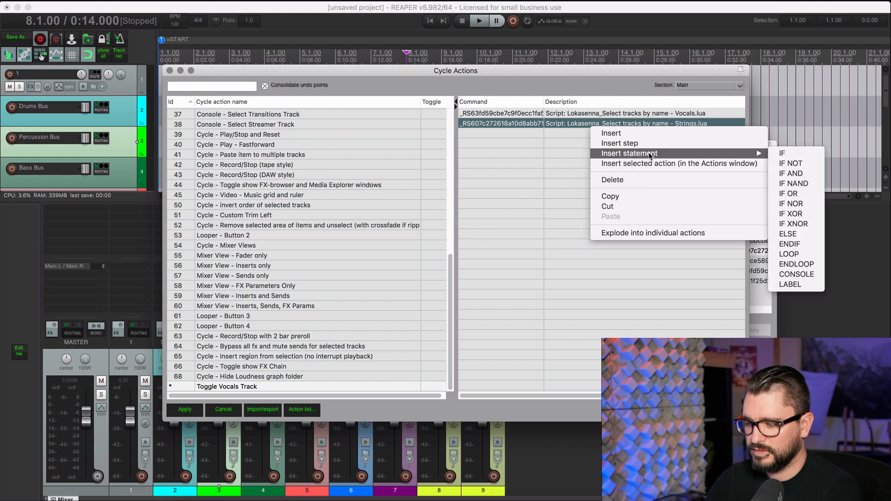
pyautogui.moveTo(793, 203)
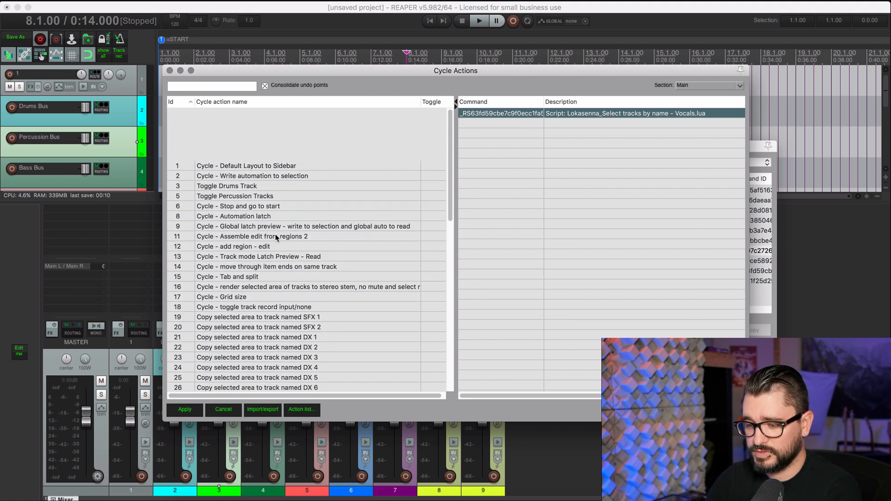
# Step: Paste Toggle Drums Track's commands into Toggle Vocals Track, remove the leftover Drums command, and apply
pyautogui.click(226, 134)
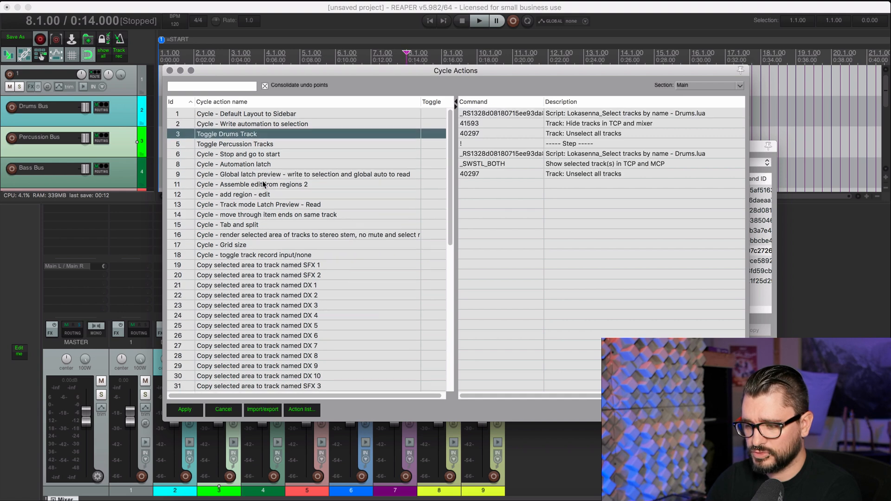
pyautogui.click(582, 173)
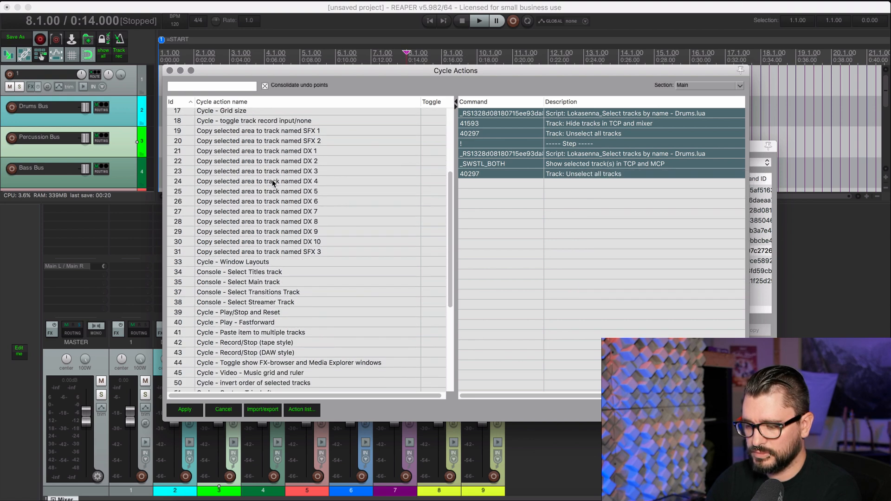
pyautogui.scroll(-3)
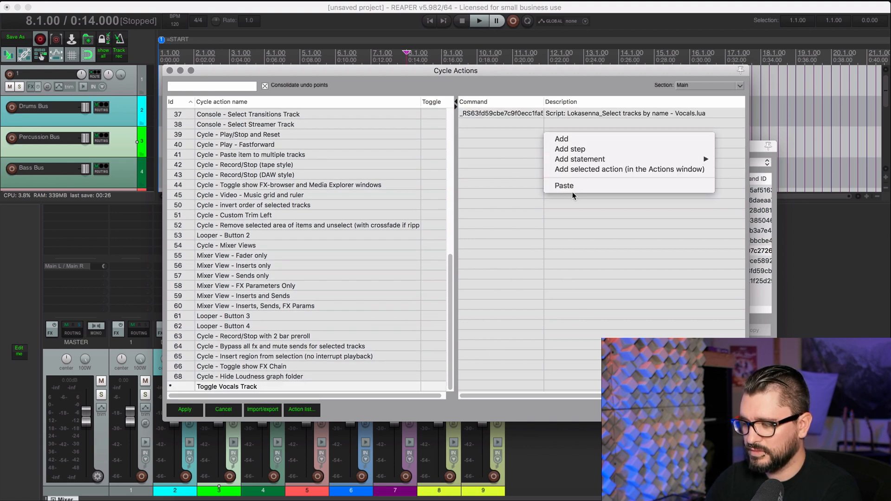
pyautogui.moveTo(564, 186)
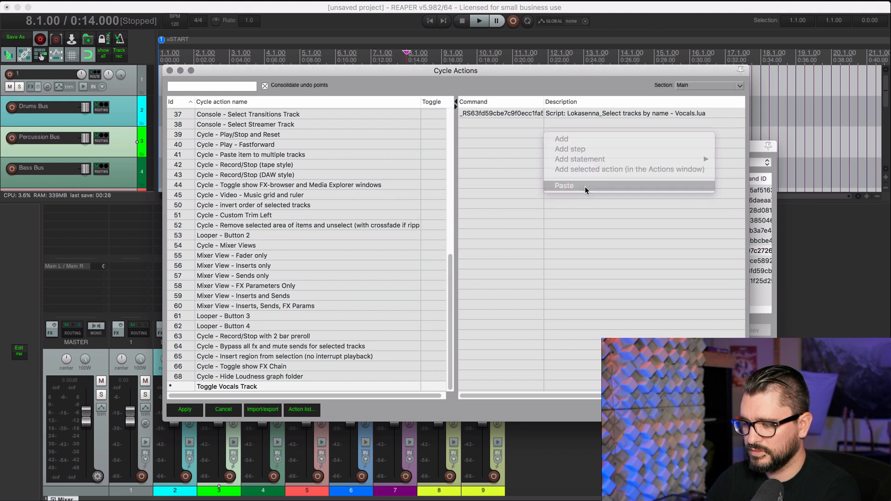
pyautogui.click(564, 185)
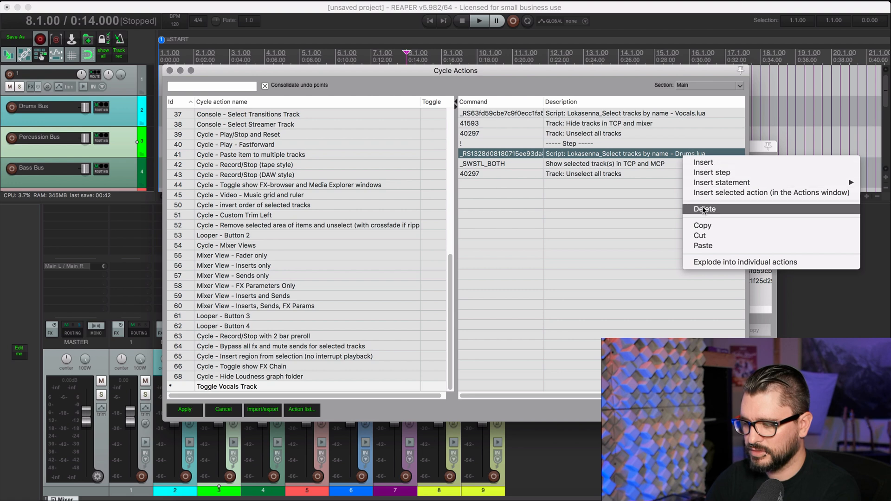
pyautogui.click(704, 209)
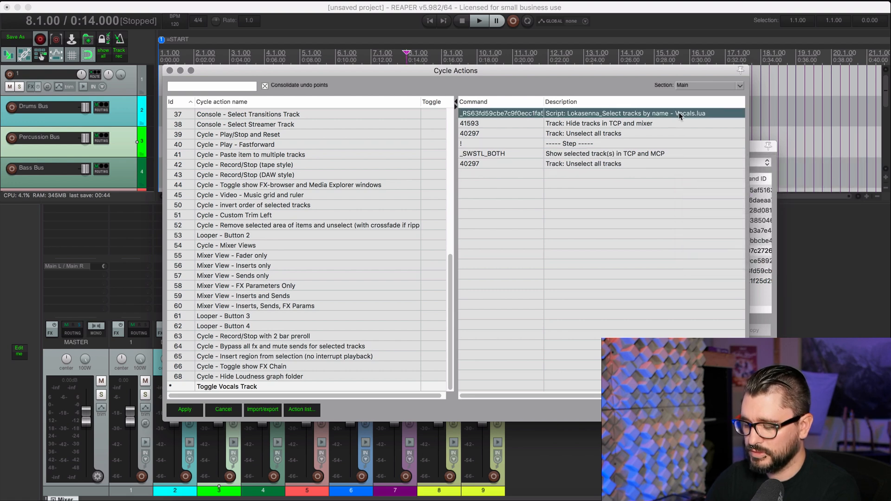
pyautogui.moveTo(671, 152)
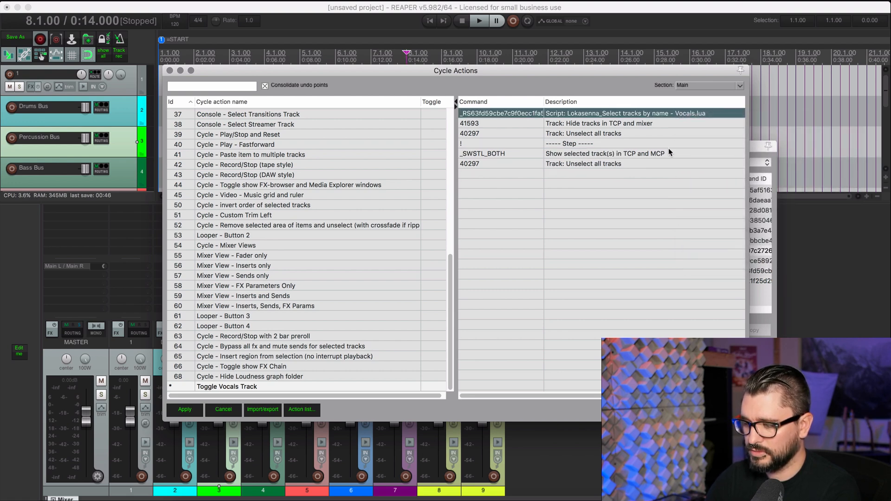
pyautogui.click(605, 153)
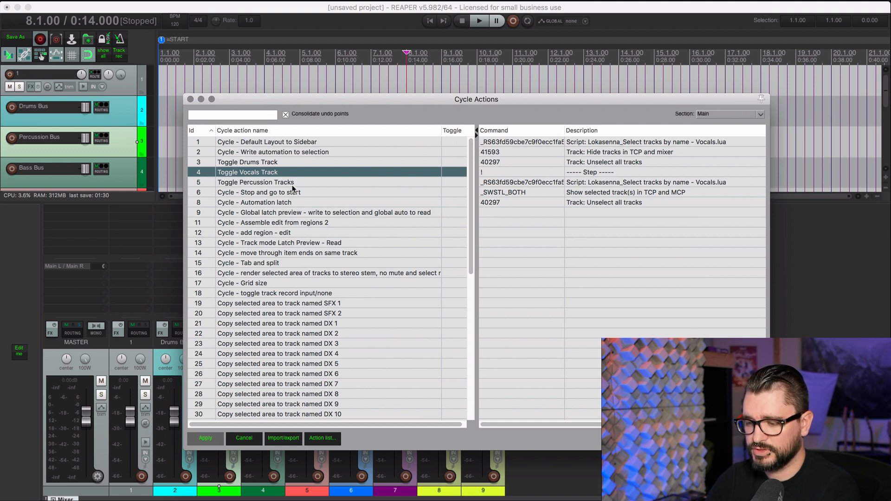
# Step: Review Toggle Drums Track, then open Customize toolbar for floating Toolbar 10
pyautogui.click(248, 162)
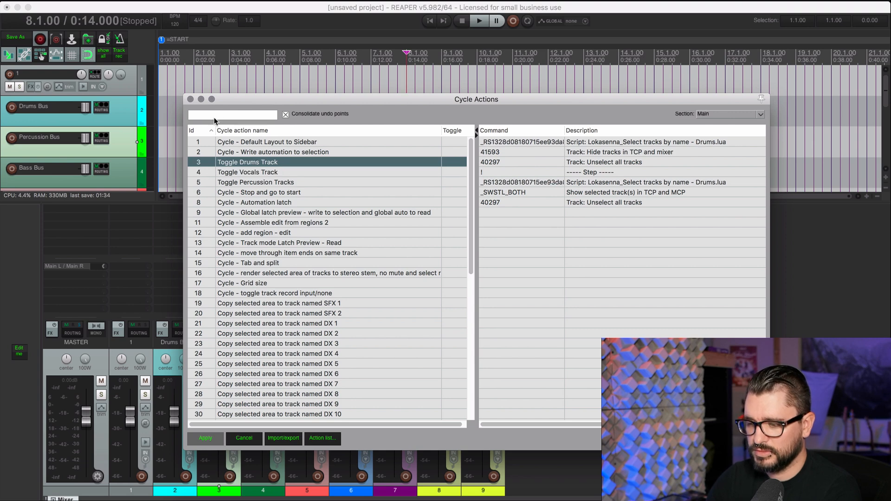
pyautogui.rightClick(248, 162)
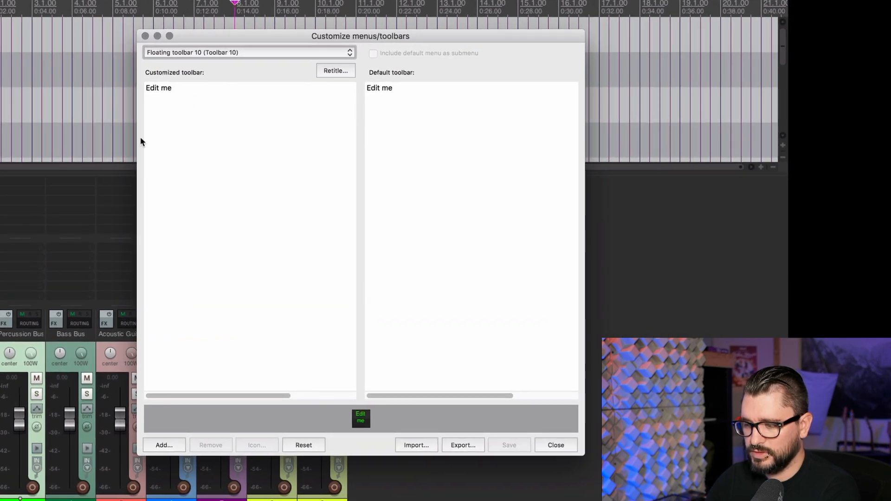
# Step: Remove the Edit me button and add Toggle Drums Track to the toolbar
pyautogui.click(159, 88)
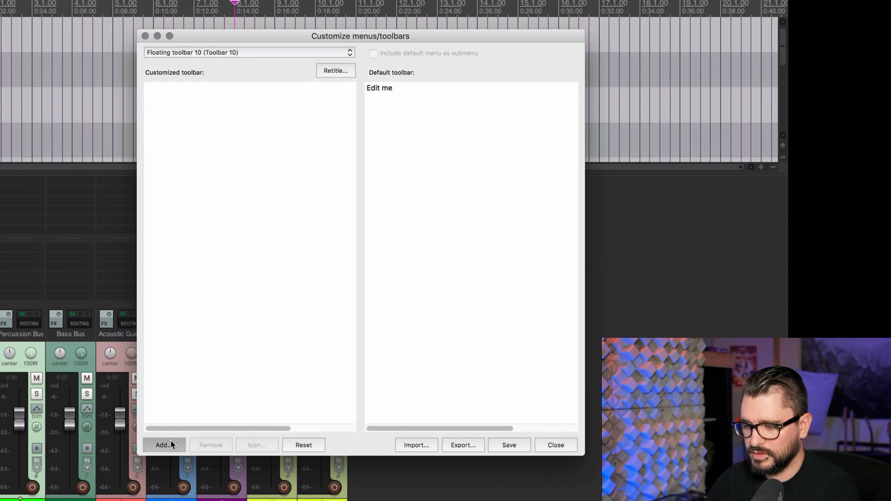
pyautogui.click(164, 445)
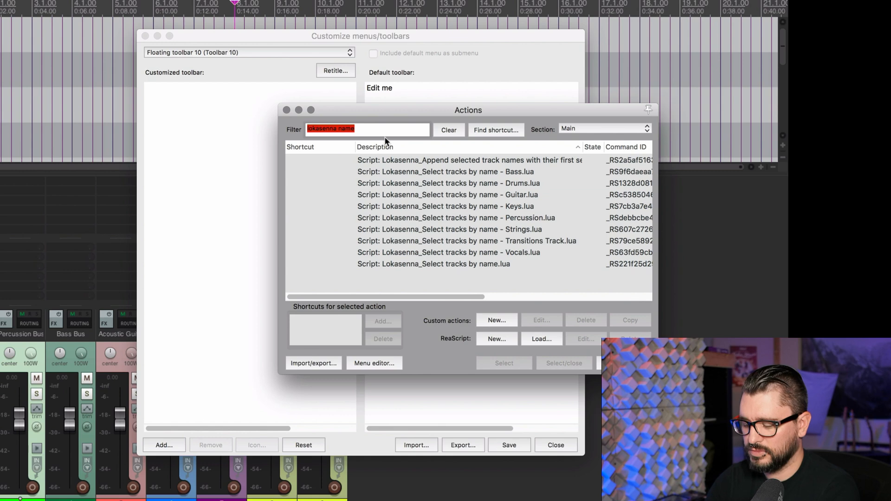
pyautogui.write('toggle track')
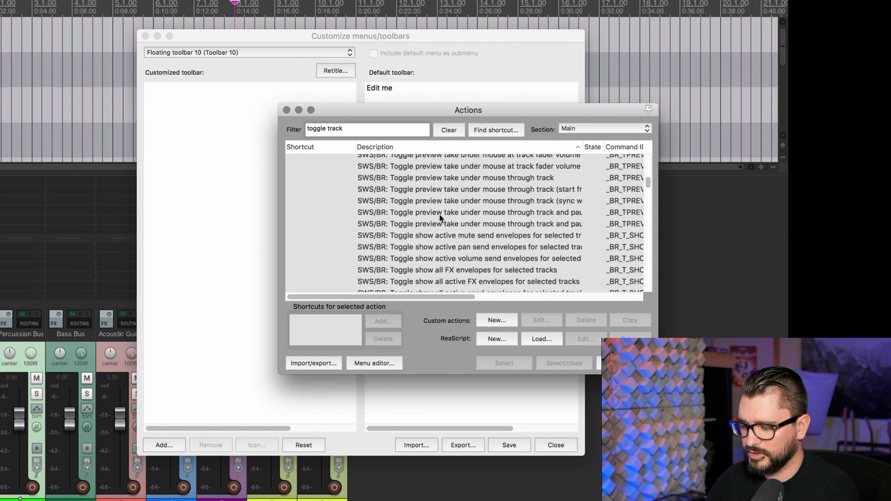
pyautogui.scroll(-3)
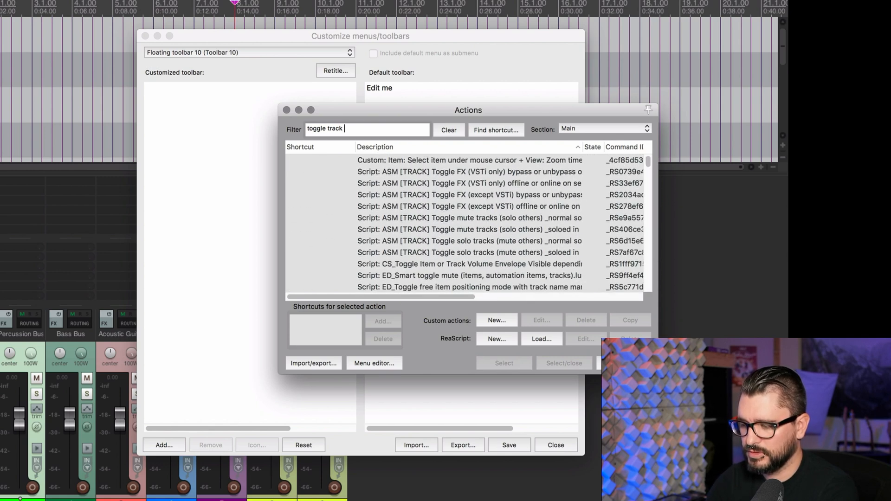
pyautogui.write('drums')
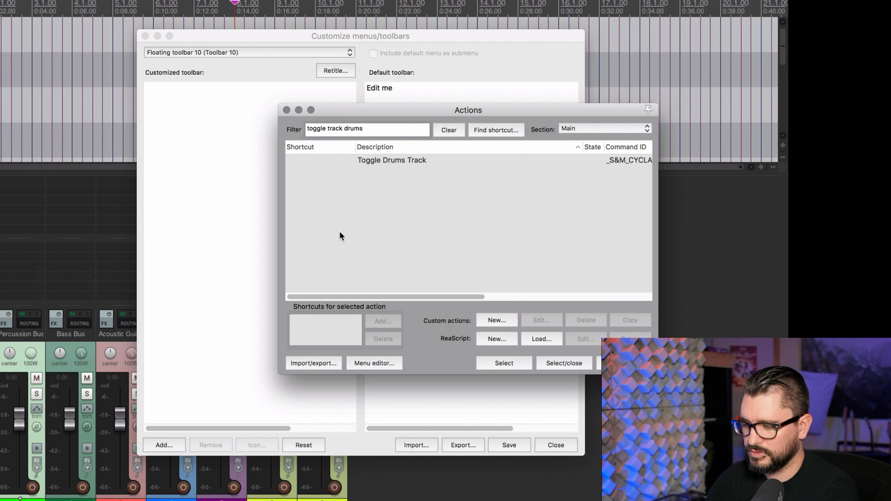
pyautogui.click(392, 160)
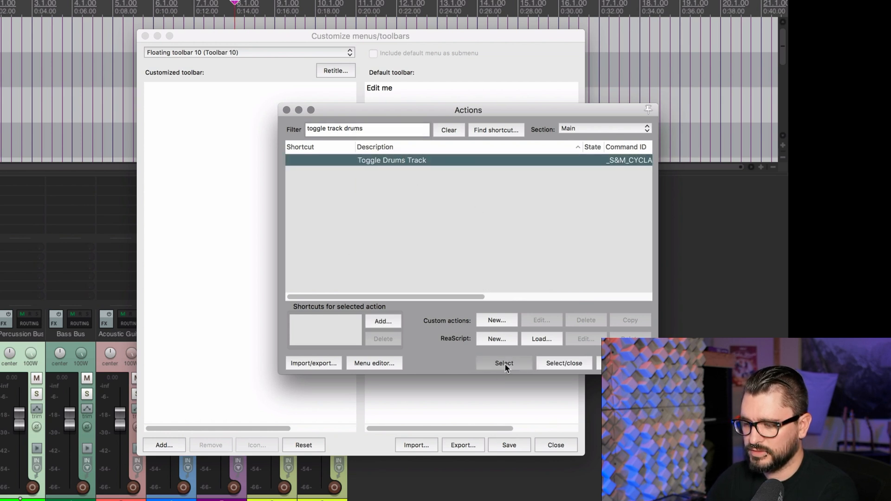
pyautogui.click(503, 363)
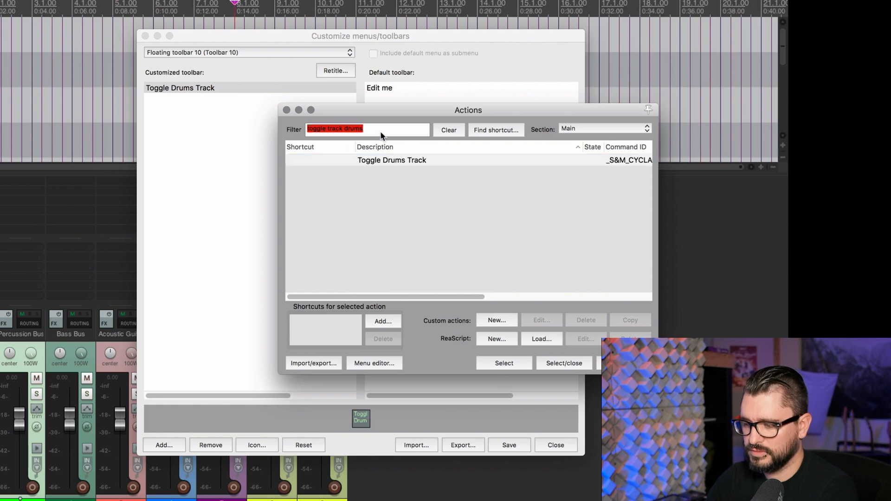
# Step: Add Toggle Vocals Track and Toggle Percussion Tracks buttons, then close the action list
pyautogui.write('toggle track d')
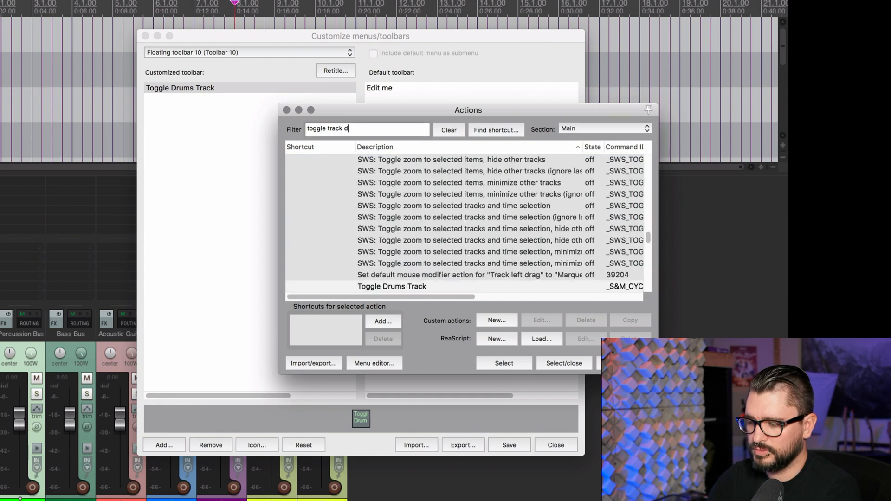
pyautogui.press('backspace')
pyautogui.write('voc')
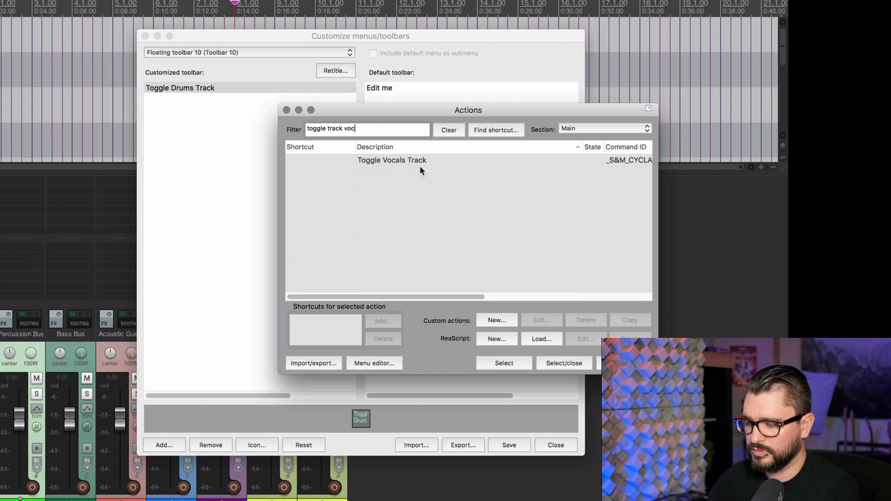
pyautogui.click(391, 160)
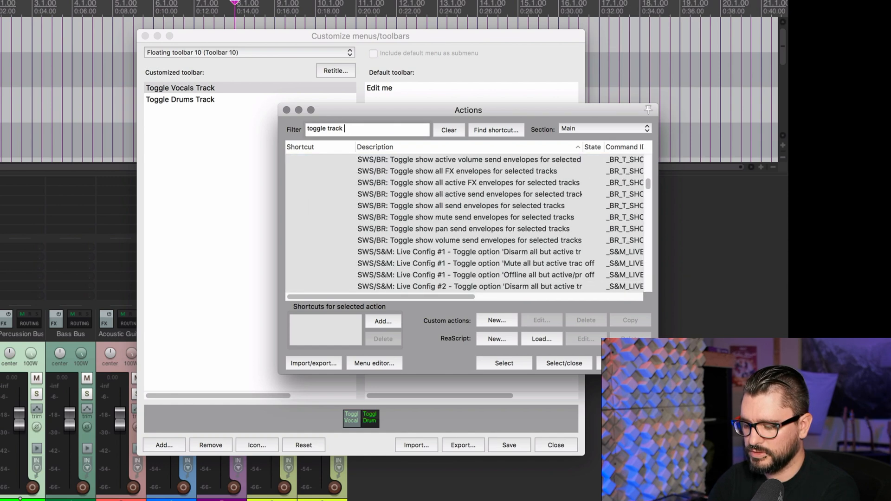
pyautogui.write('percu')
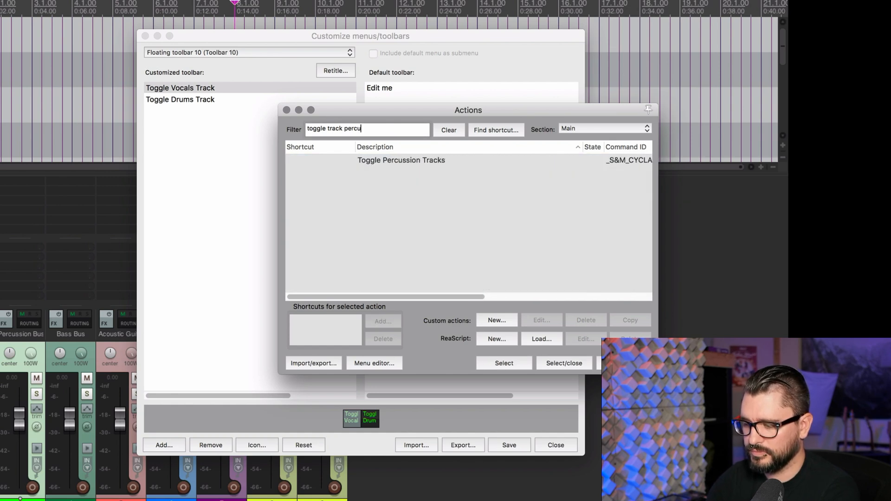
pyautogui.click(400, 160)
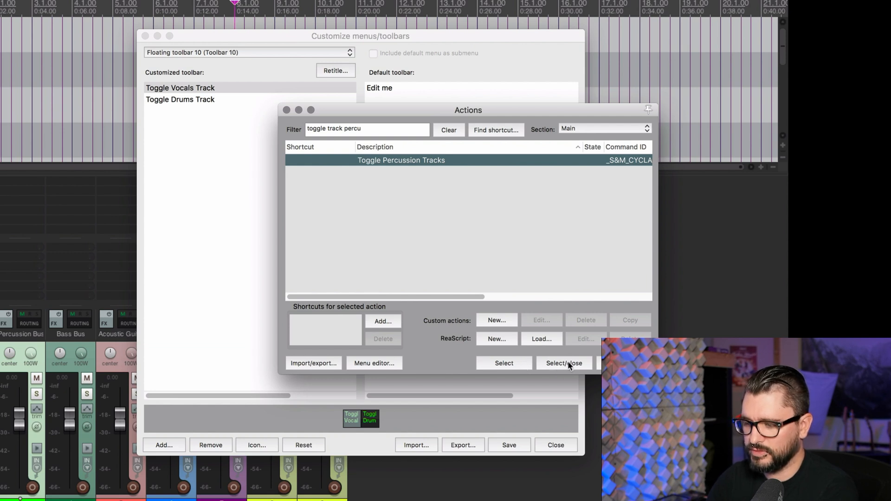
pyautogui.click(564, 363)
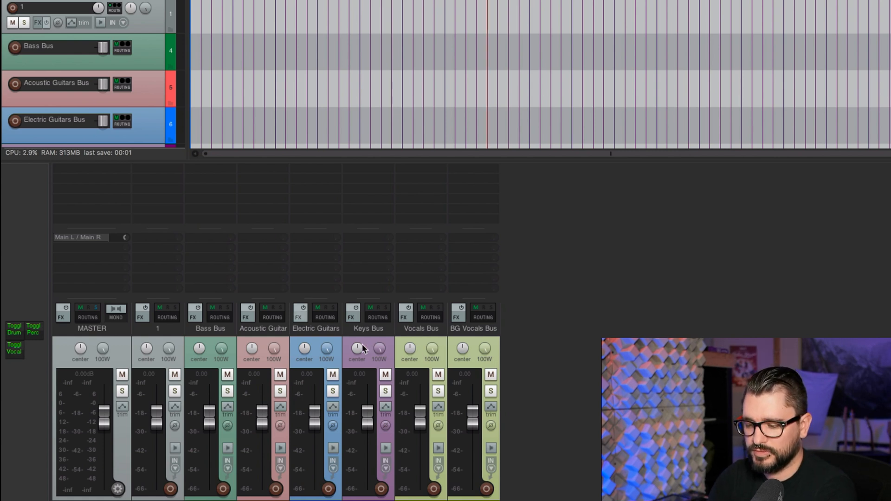
# Step: Scroll the mixer to view the docked toolbar and the revealed Drums bus tracks
pyautogui.scroll(-3)
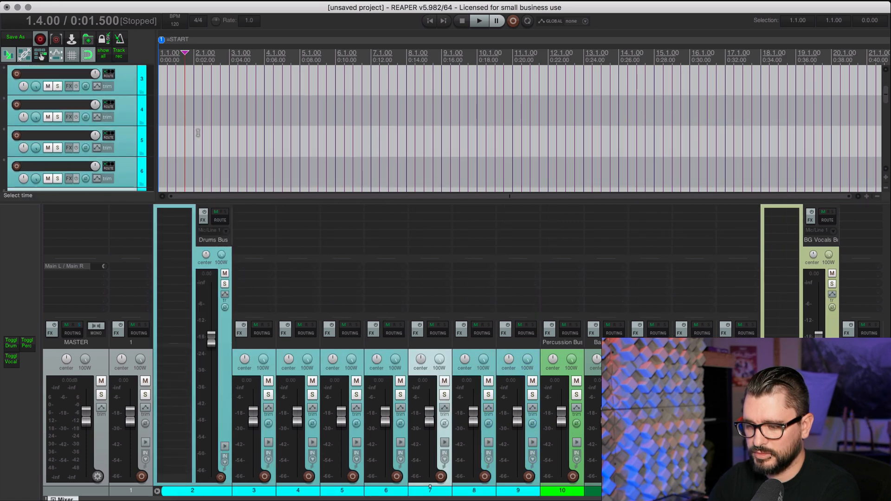
pyautogui.scroll(-3)
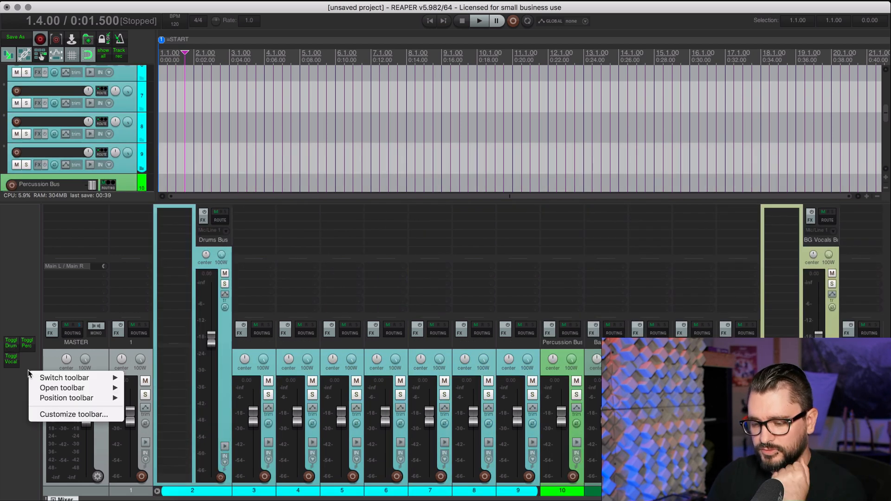
# Step: Relabel the drums button as a double-width 'Drums' text icon without tooltip, then start on Percussion
pyautogui.click(73, 413)
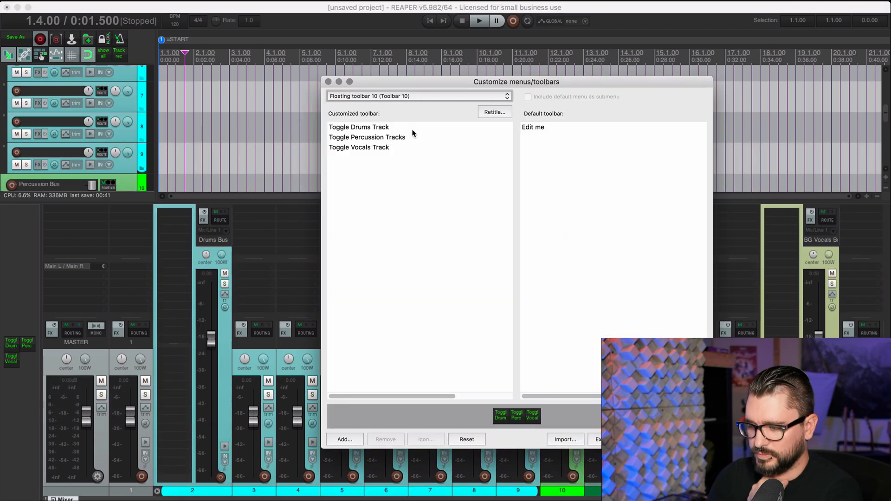
pyautogui.click(359, 126)
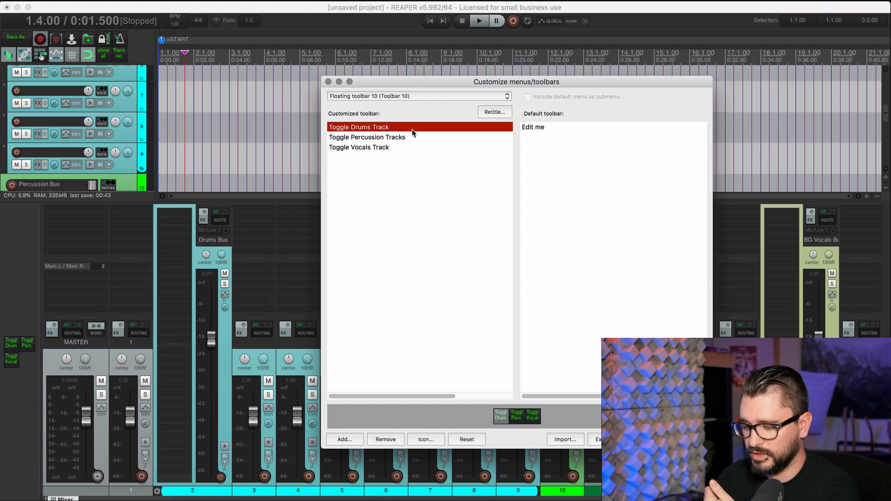
pyautogui.rightClick(359, 126)
pyautogui.write('D')
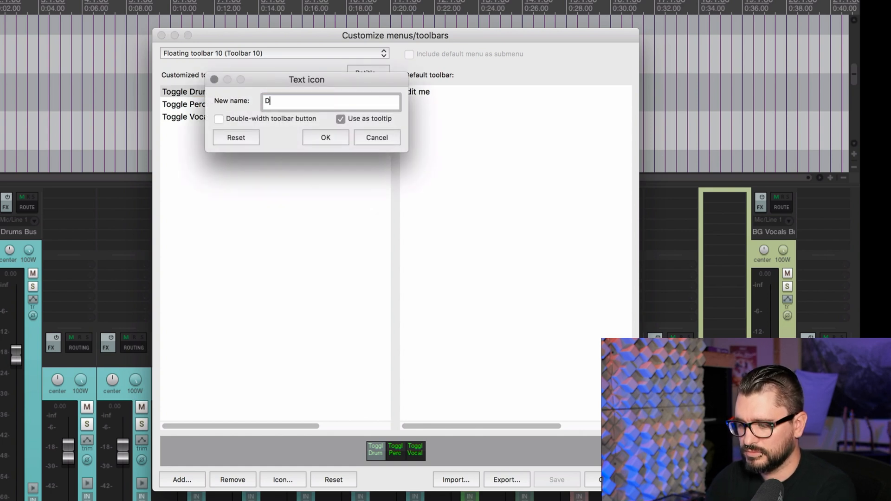
pyautogui.write('rums')
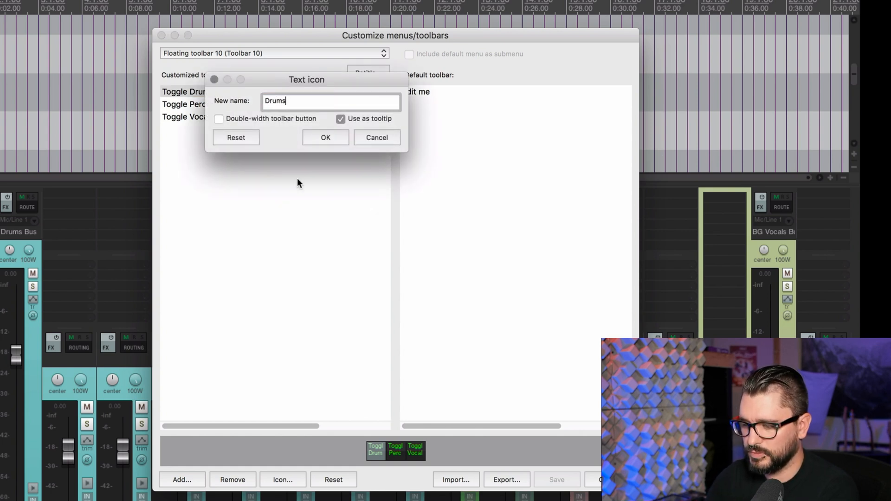
pyautogui.click(218, 118)
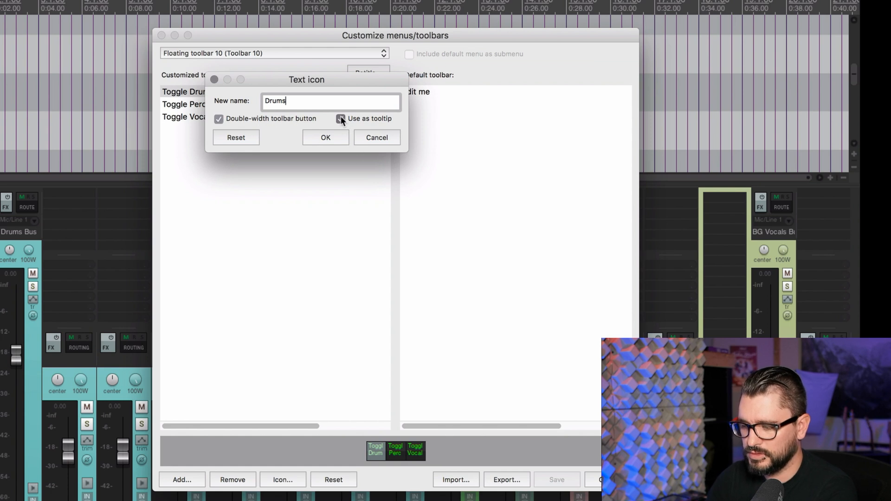
pyautogui.click(341, 118)
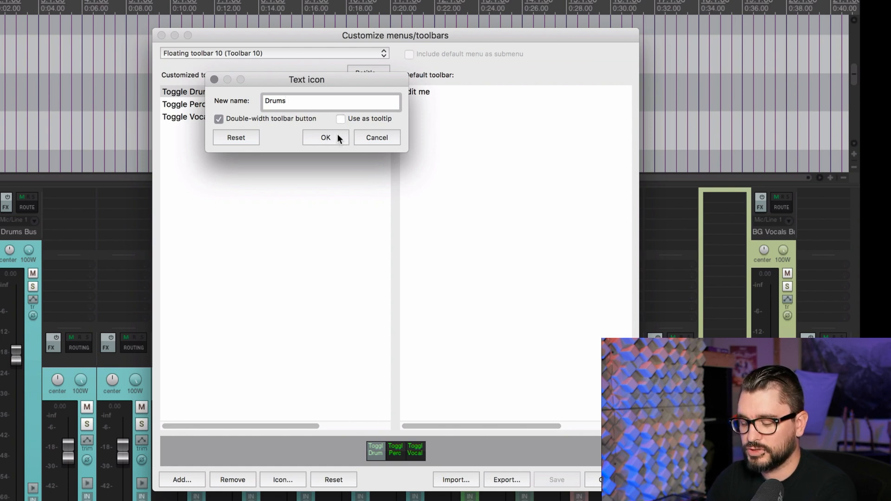
pyautogui.click(325, 137)
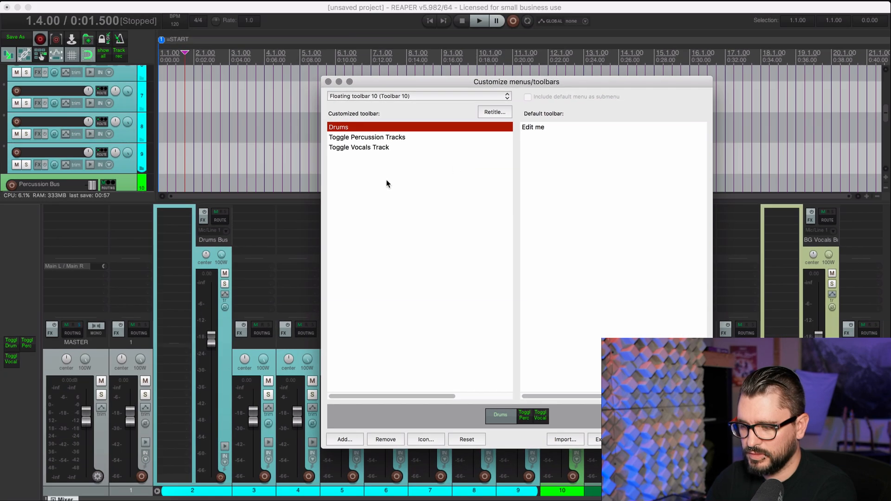
pyautogui.rightClick(366, 137)
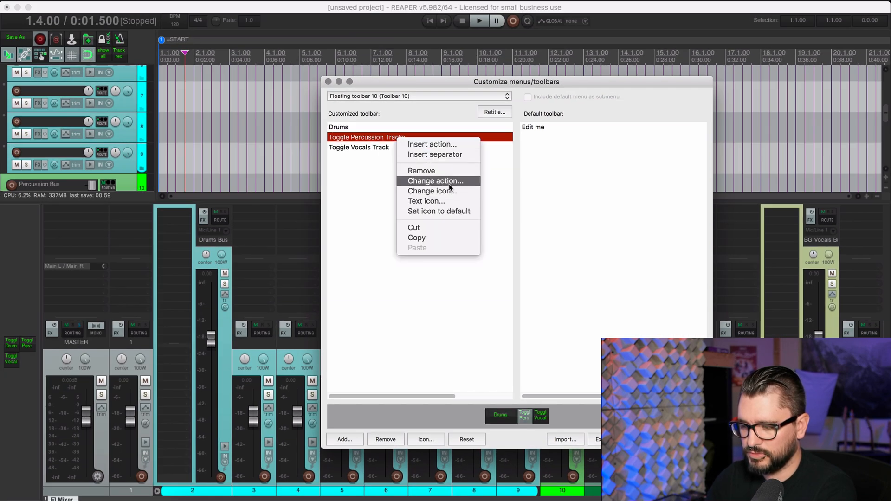
pyautogui.click(427, 201)
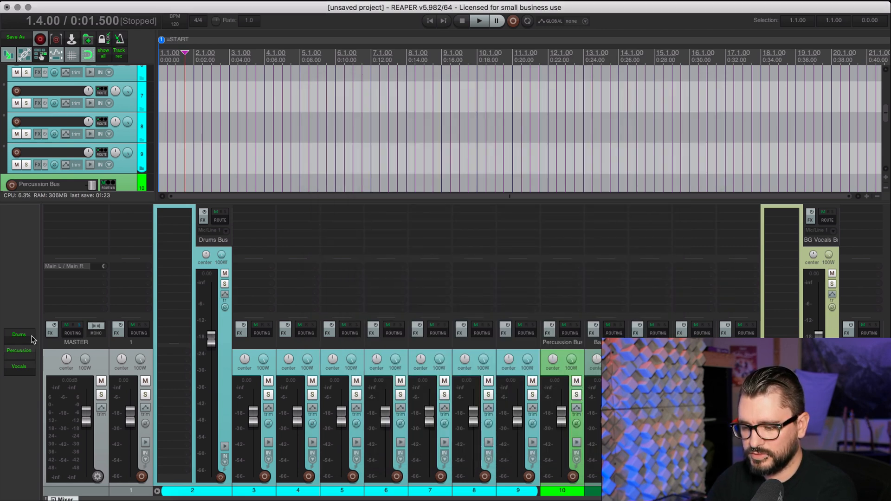
# Step: Toggle the drum tracks with the Drums button and pick the Select tracks by name script
pyautogui.click(18, 350)
pyautogui.write('lokasenna name')
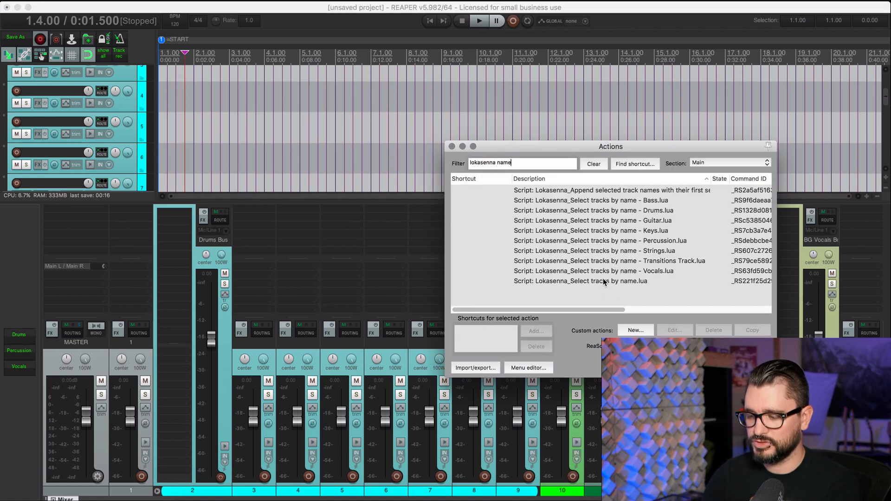
pyautogui.click(579, 281)
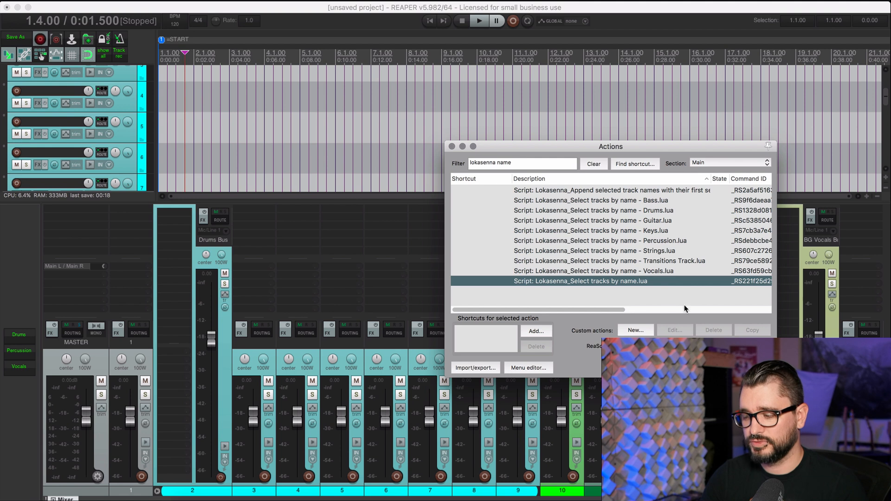